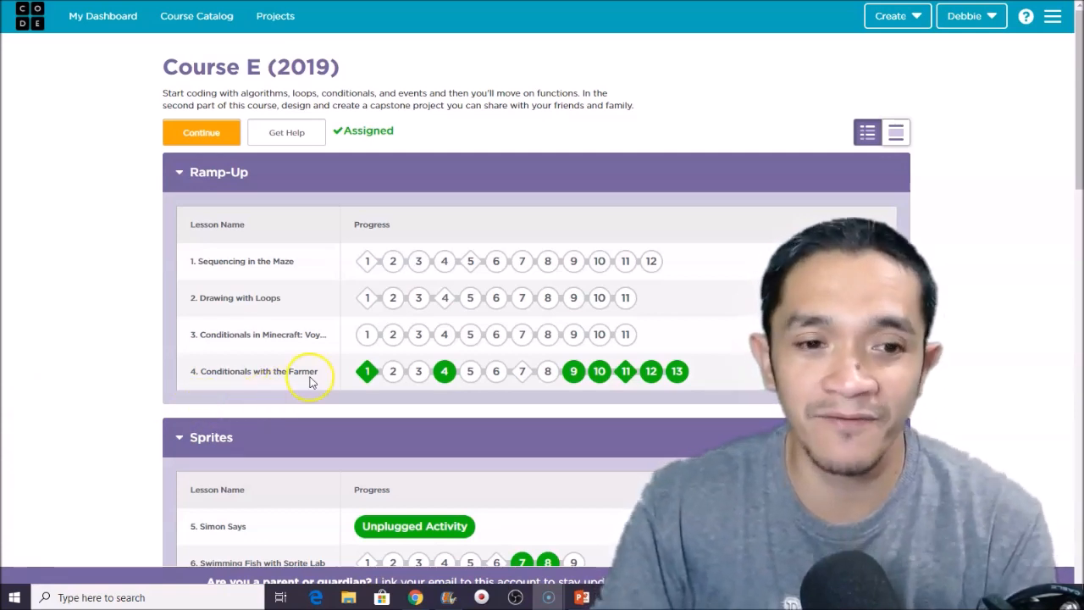
# Scroll the Course E page down to the Functions unit's lessons.
pyautogui.scroll(-3)
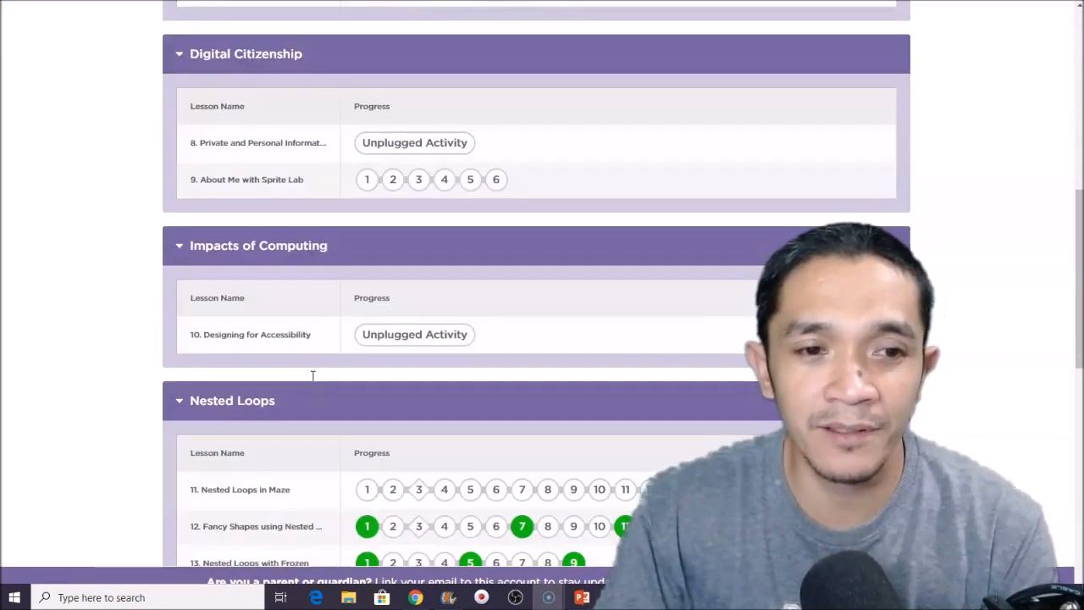
pyautogui.scroll(-3)
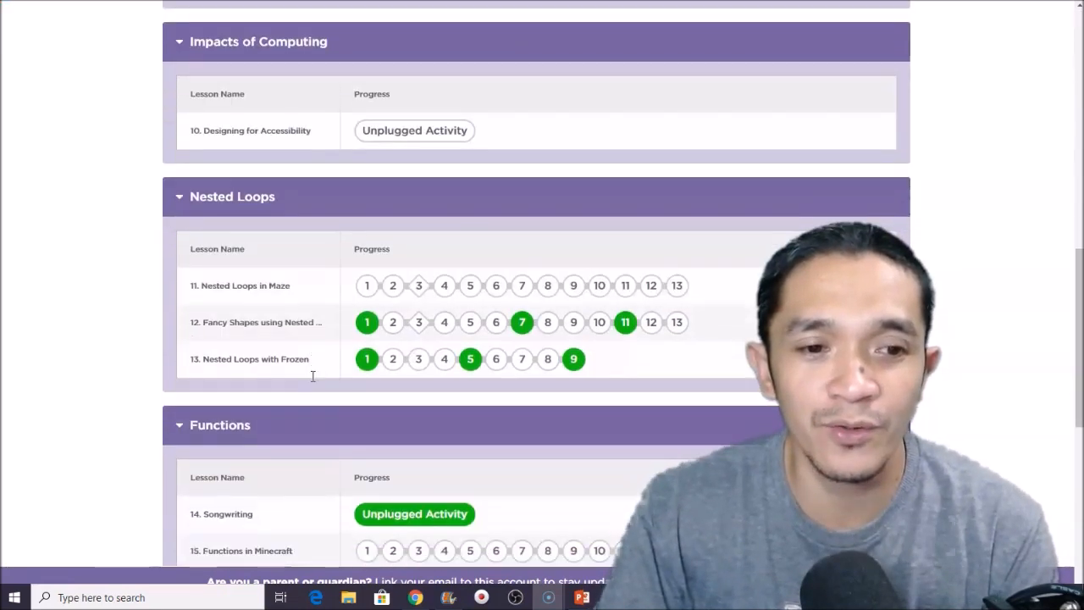
pyautogui.scroll(-3)
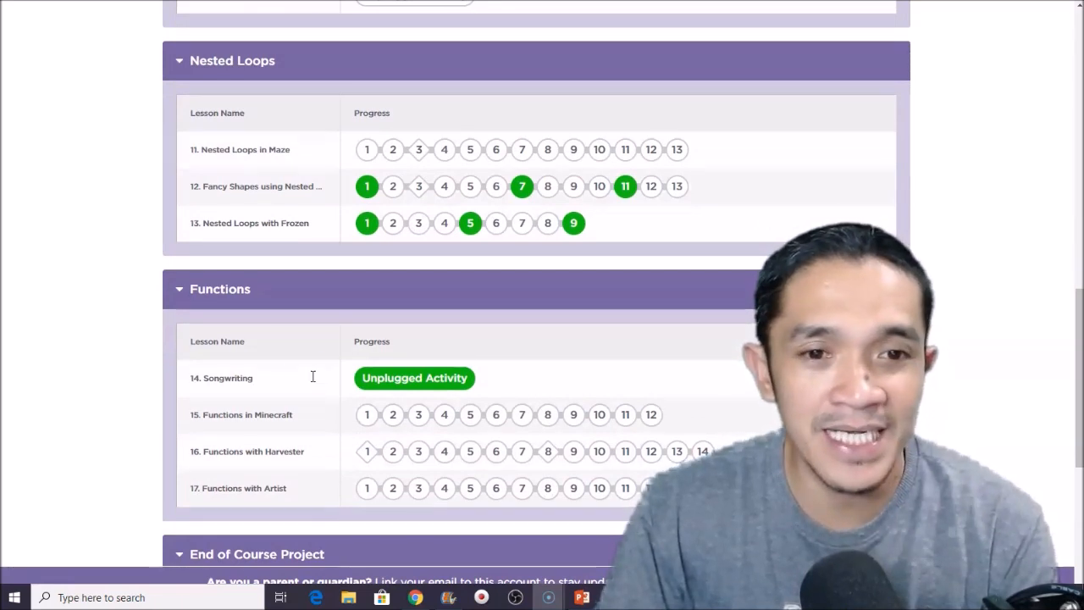
pyautogui.moveTo(247, 71)
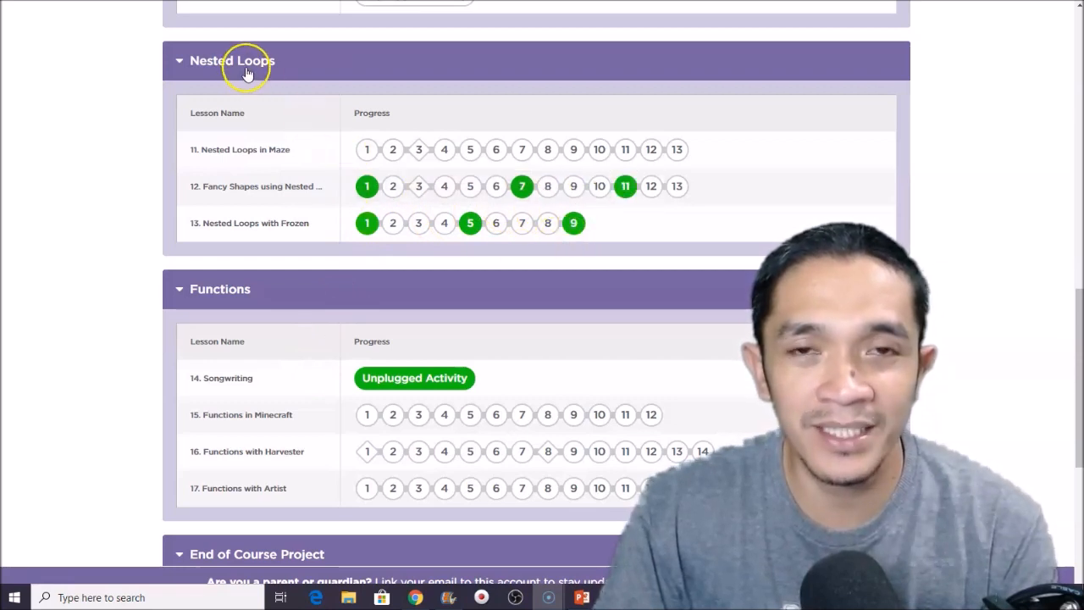
pyautogui.moveTo(413, 246)
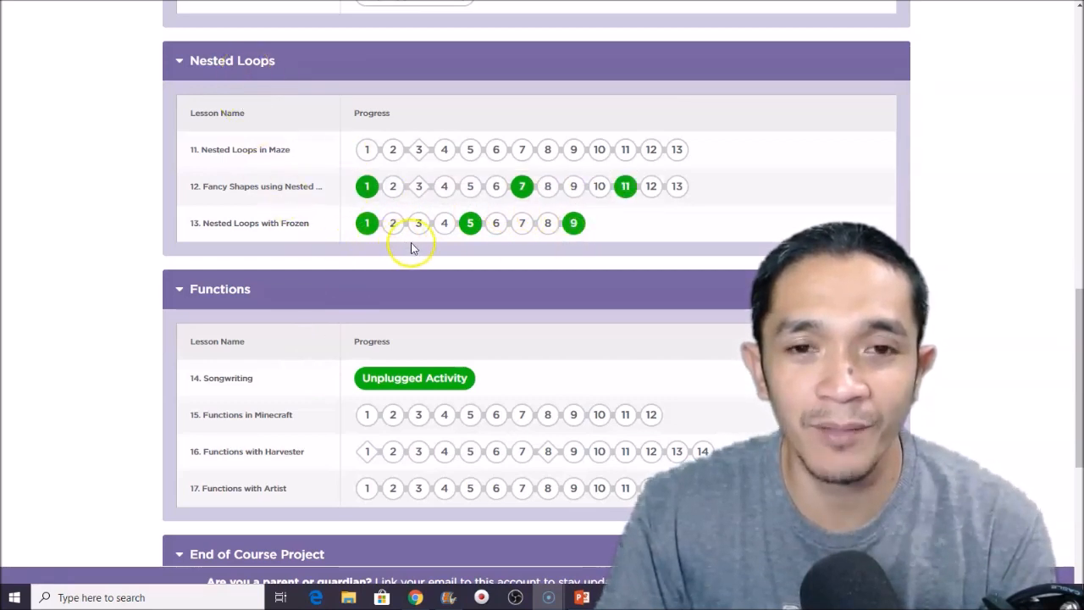
pyautogui.moveTo(423, 248)
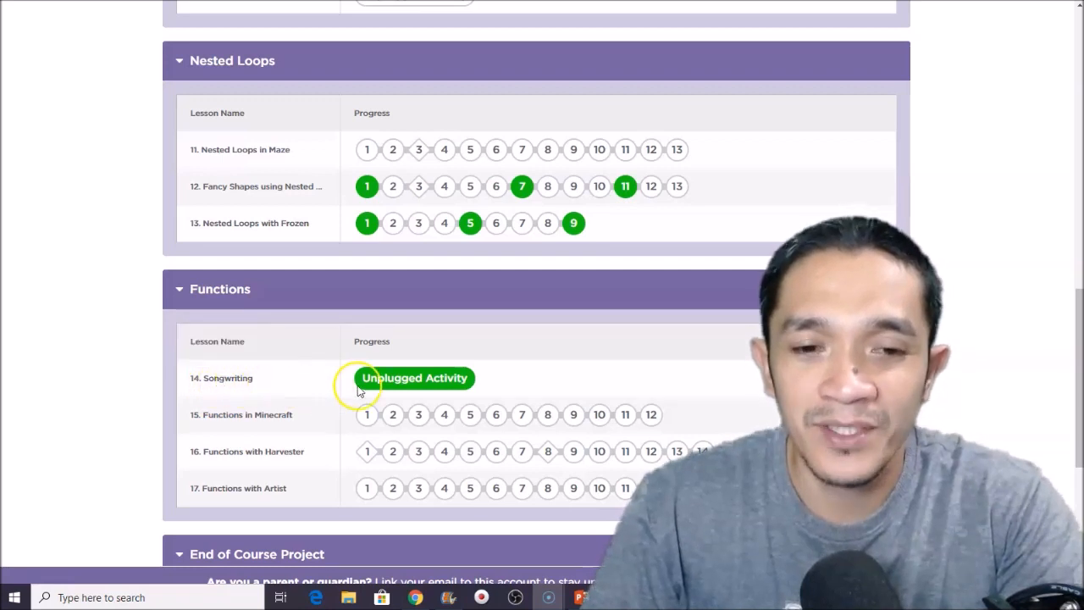
pyautogui.moveTo(413, 378)
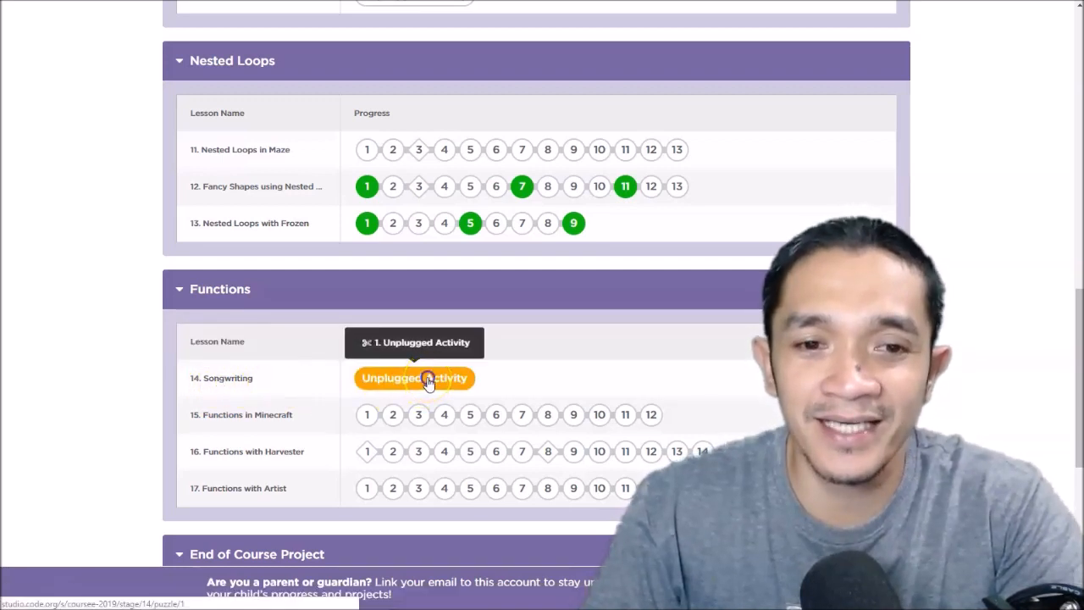
# Play the Lesson 14 Songwriting with Functions unplugged video partway, then stop it.
pyautogui.click(414, 378)
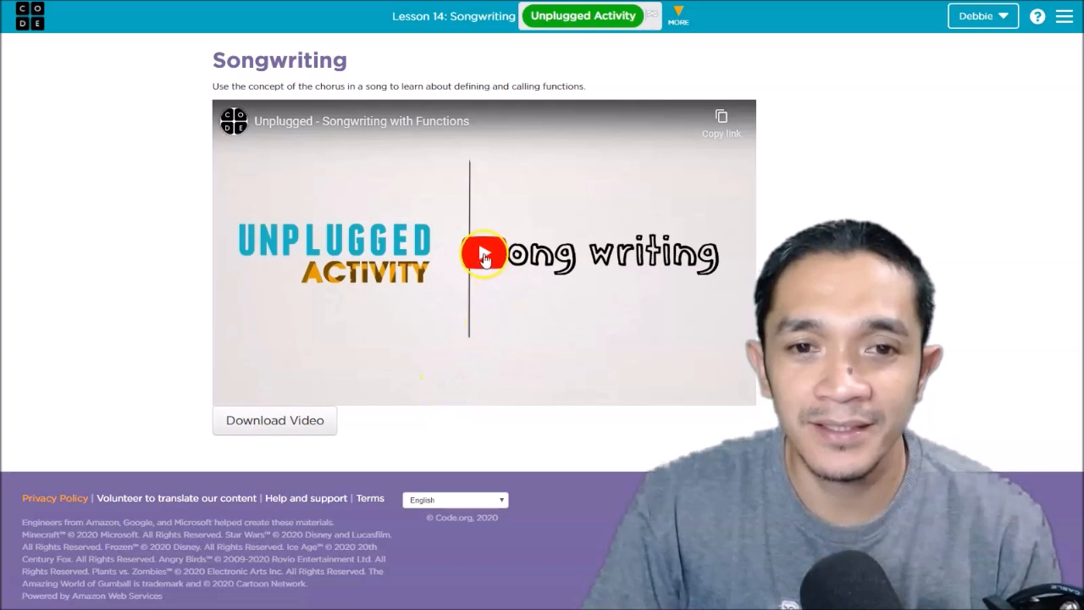
pyautogui.click(485, 254)
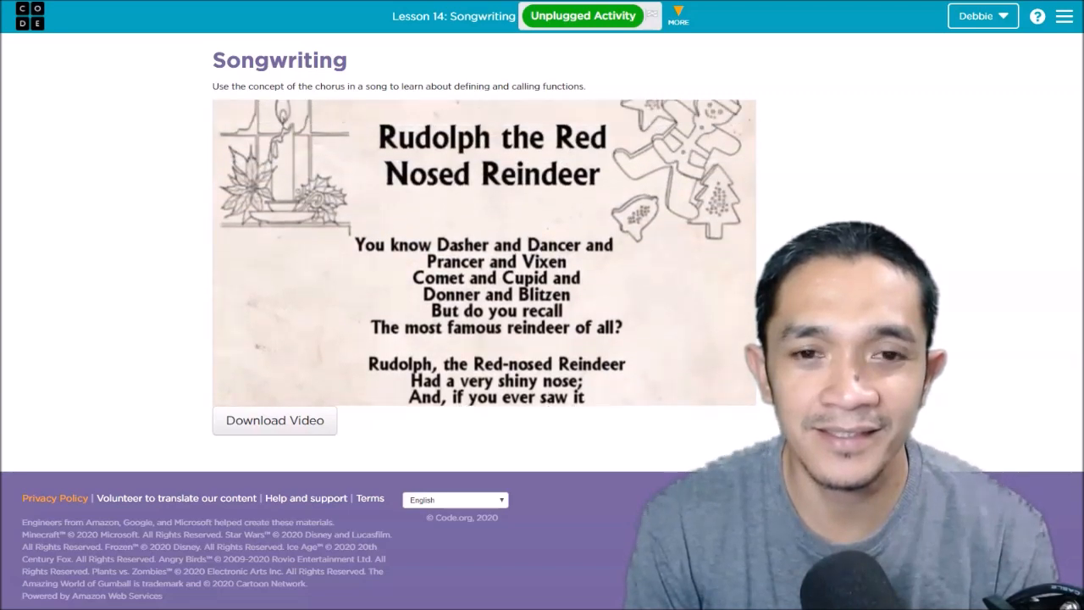
pyautogui.click(482, 254)
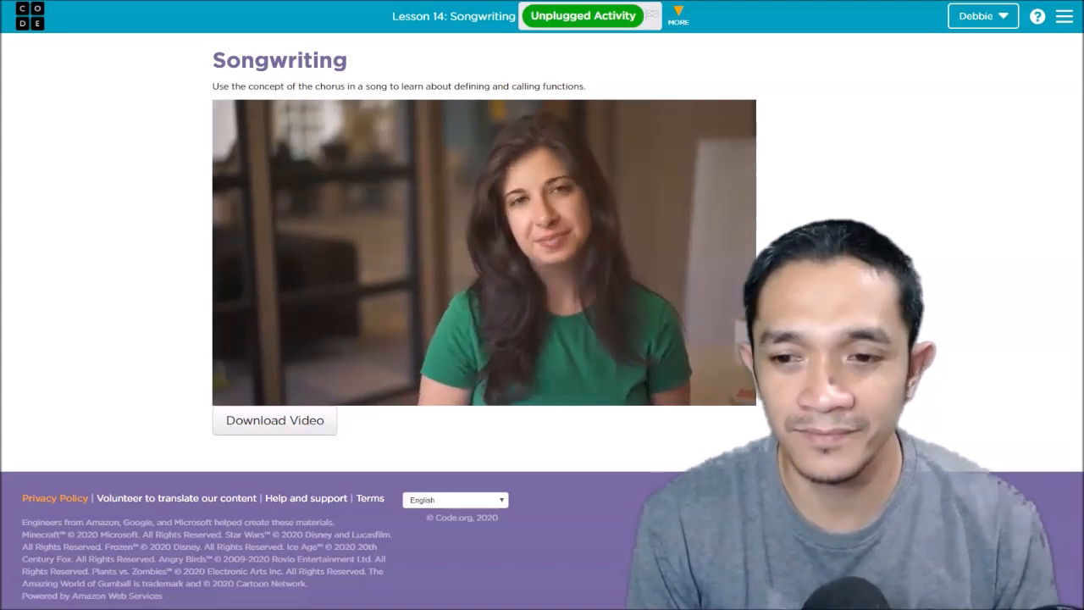
pyautogui.click(482, 251)
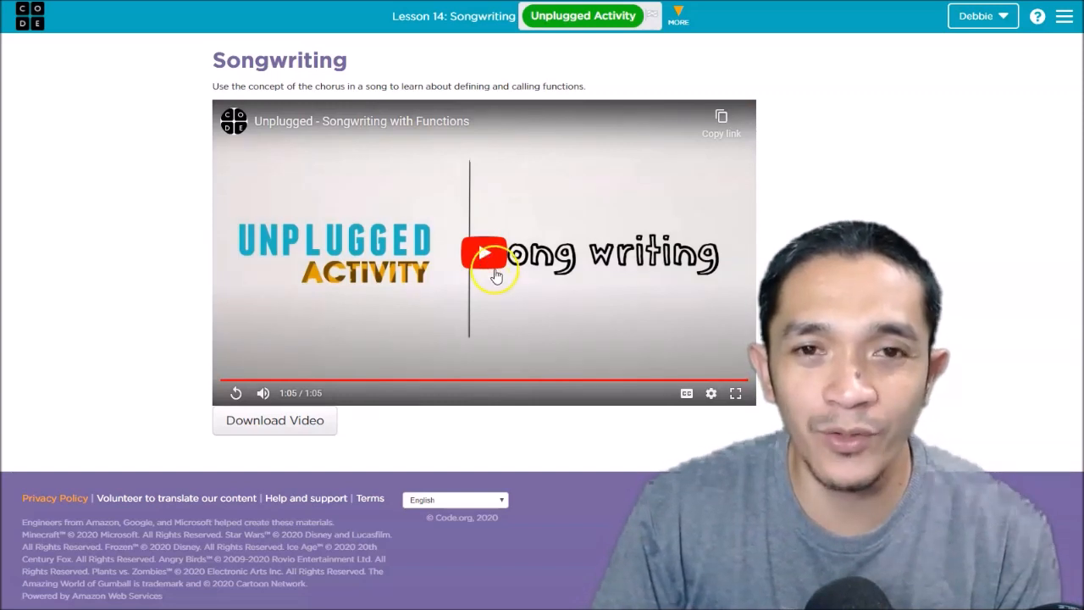
pyautogui.moveTo(534, 300)
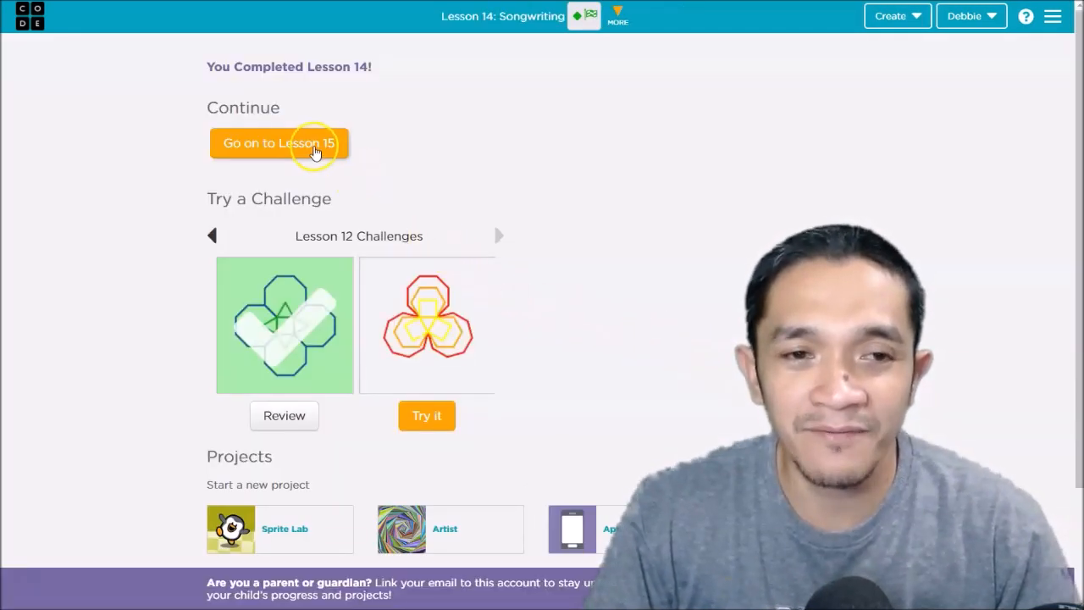
# Continue to Lesson 15 Functions in Minecraft and dismiss its intro video.
pyautogui.click(280, 142)
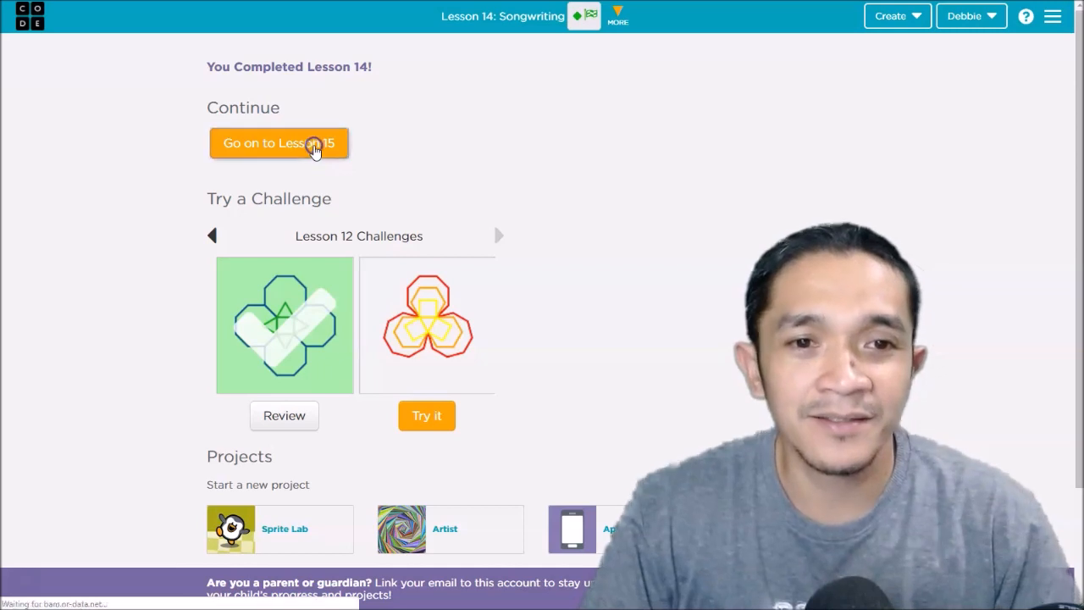
pyautogui.click(278, 142)
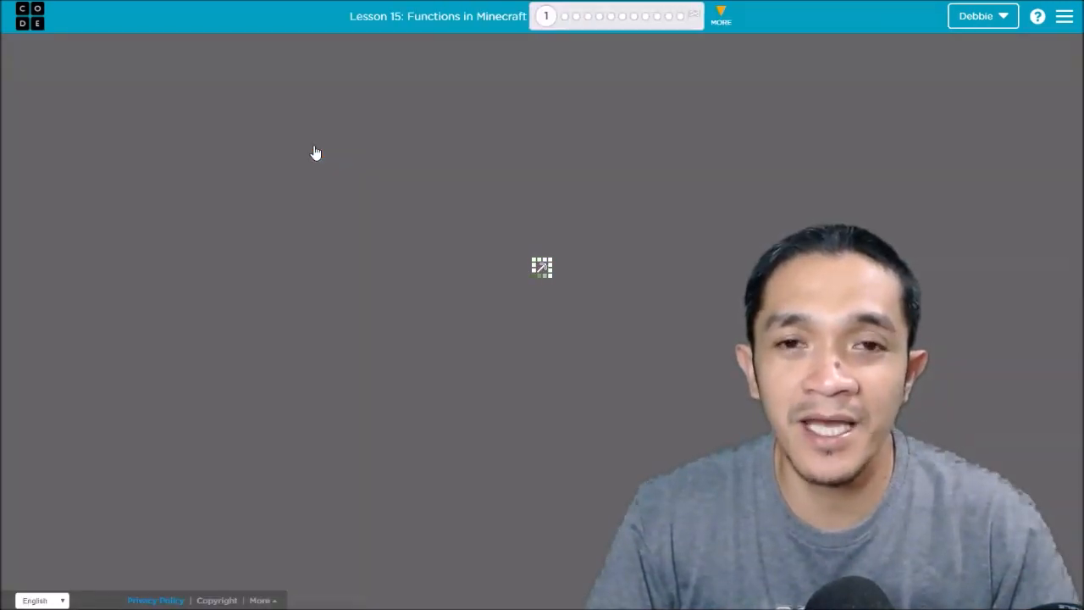
pyautogui.click(542, 268)
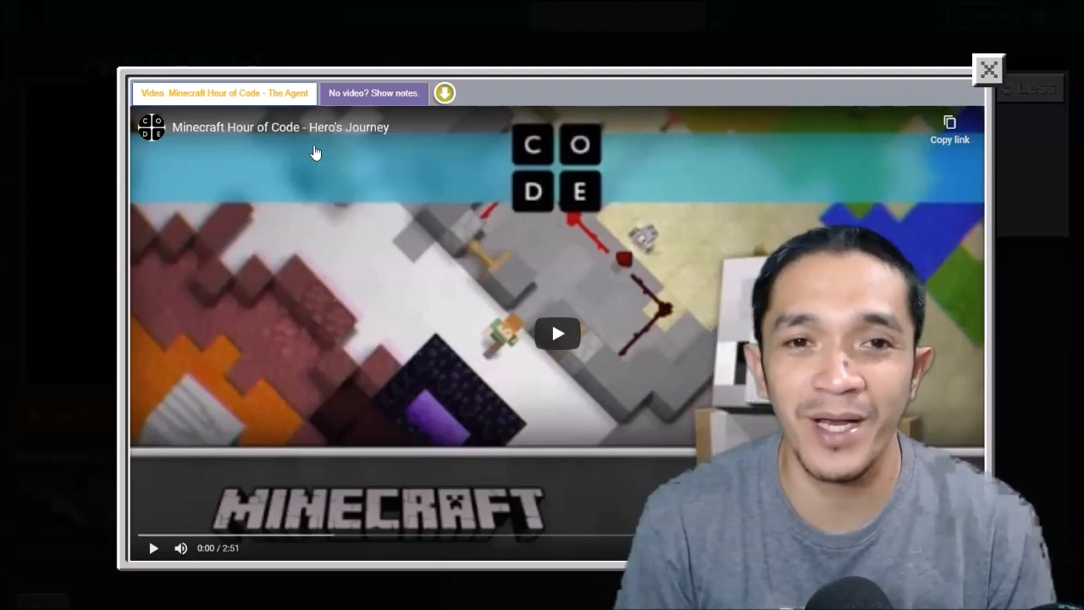
pyautogui.moveTo(987, 70)
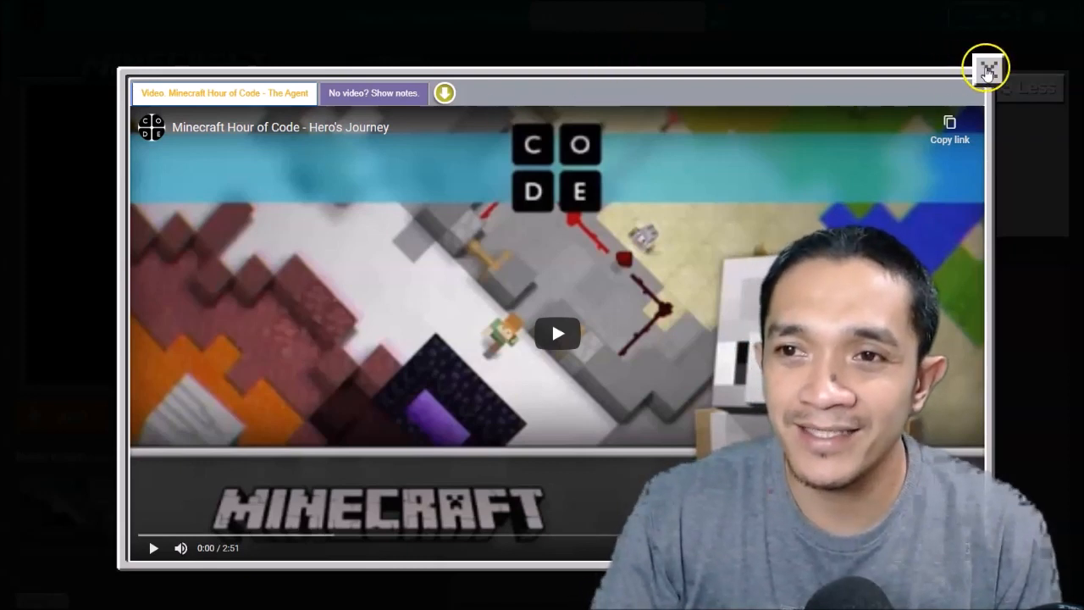
pyautogui.click(985, 68)
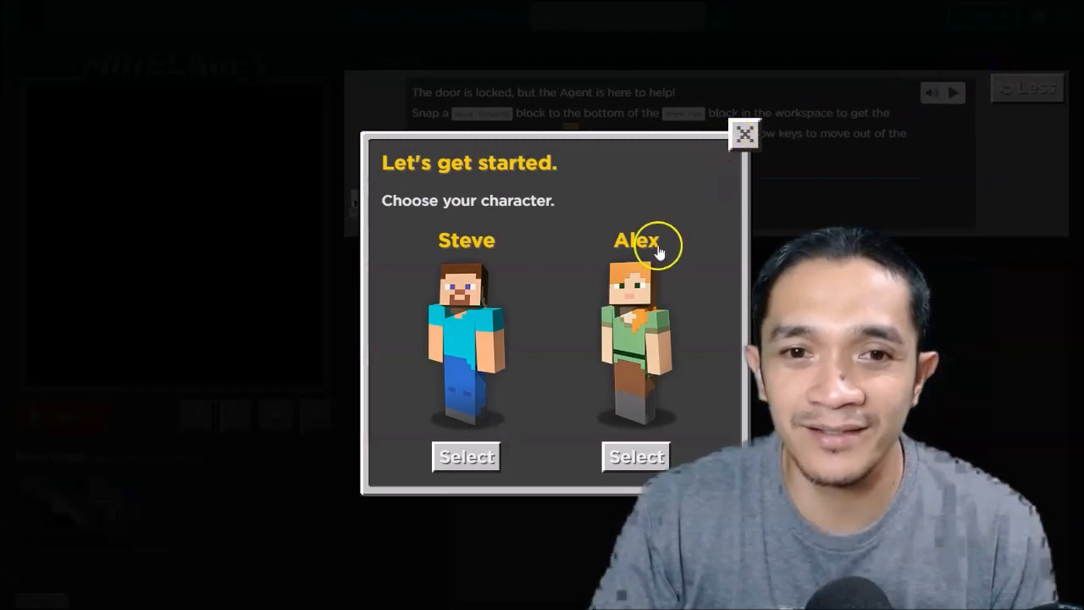
pyautogui.moveTo(495, 308)
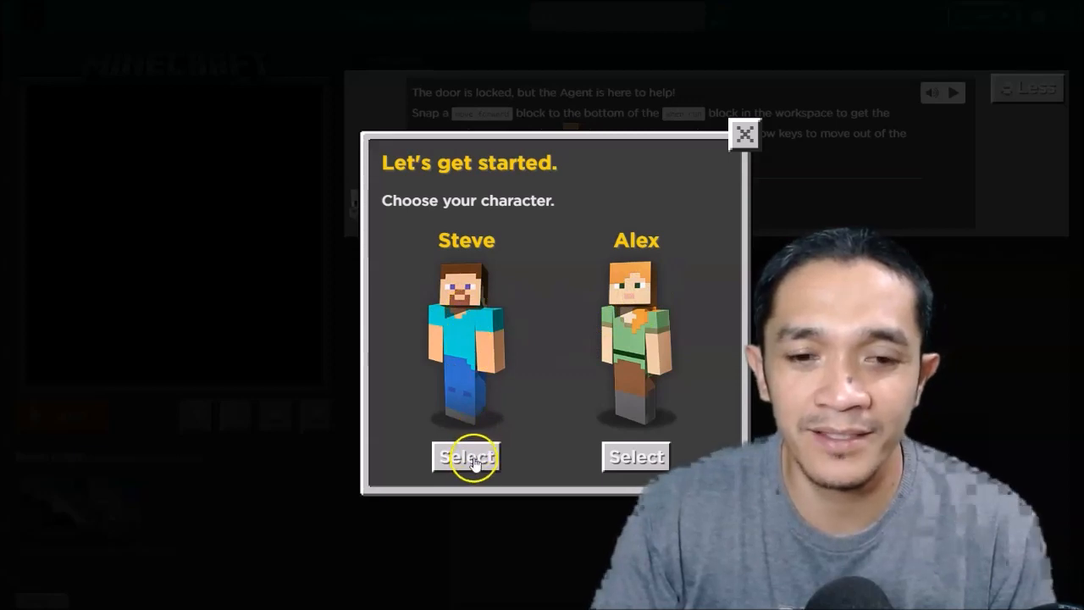
# Choose Steve as the character and jump to puzzle 2.
pyautogui.click(468, 457)
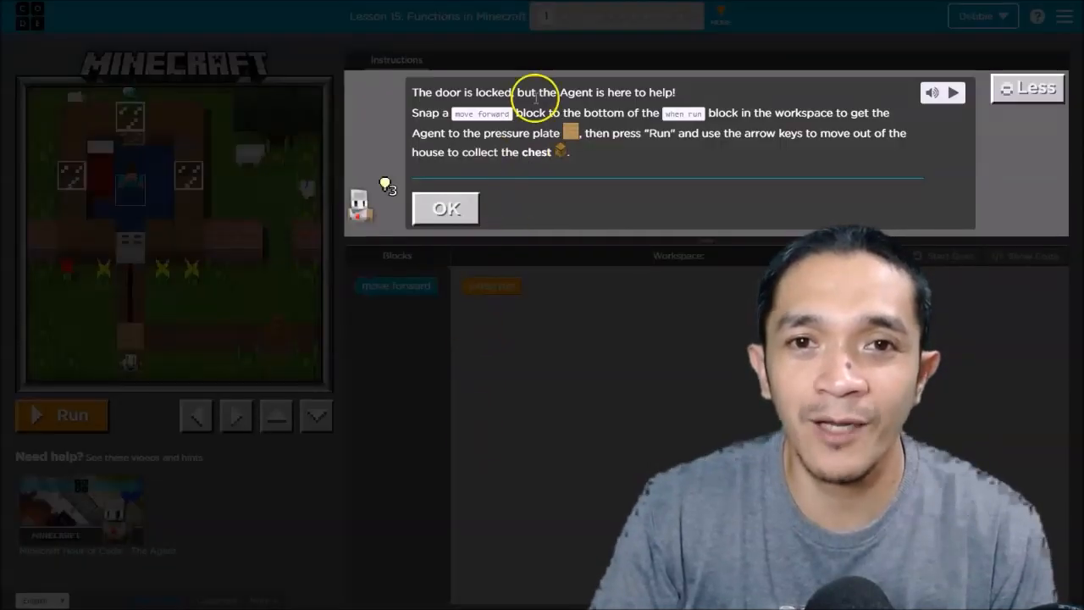
pyautogui.moveTo(566, 33)
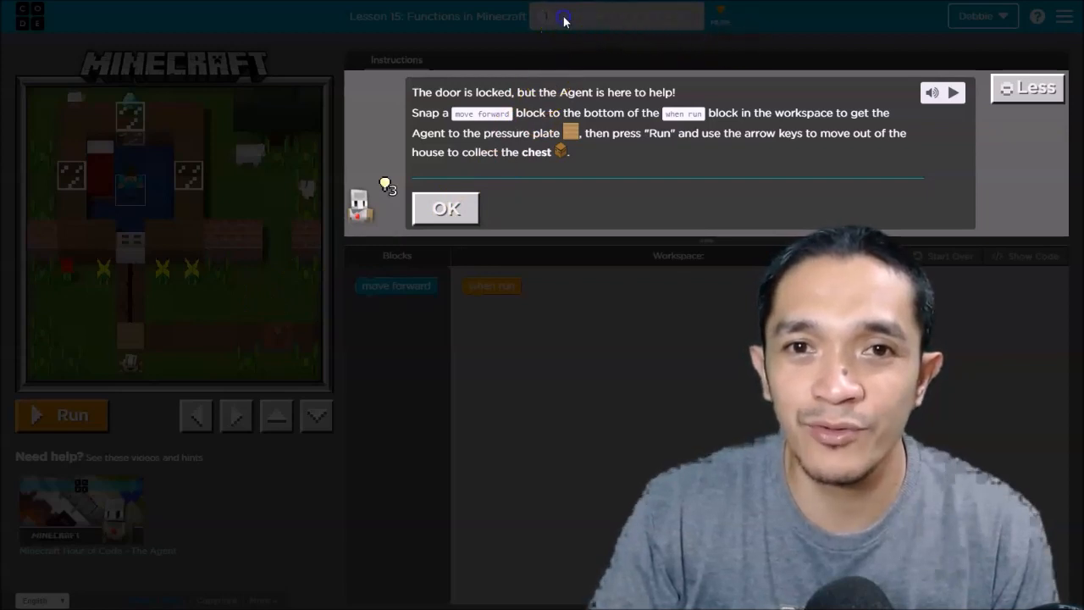
pyautogui.click(446, 209)
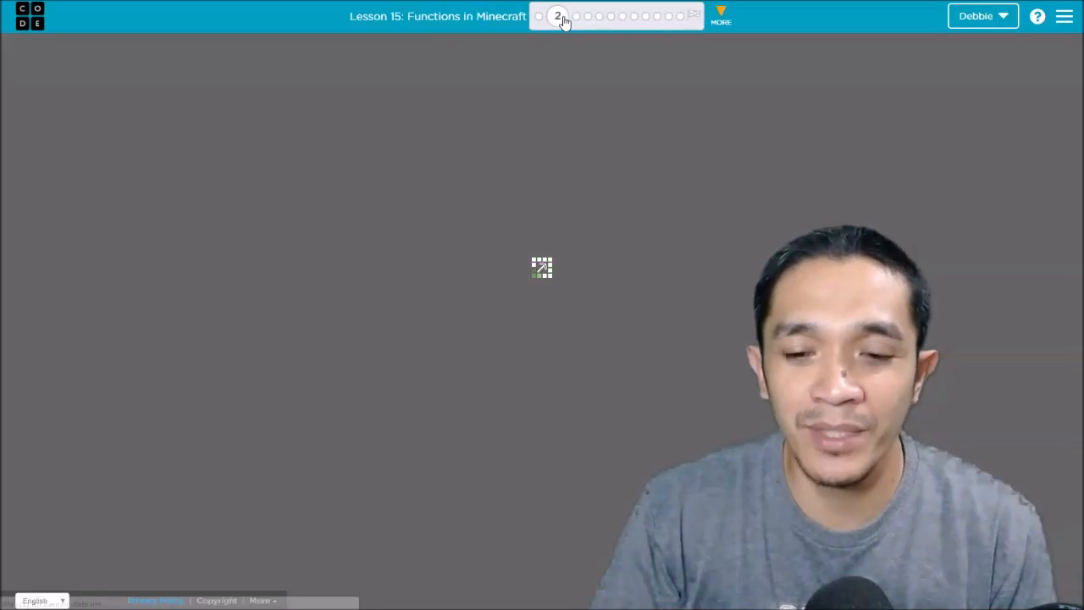
# Dismiss puzzle 2's locked-door map instructions, leaving the empty when run workspace.
pyautogui.click(556, 15)
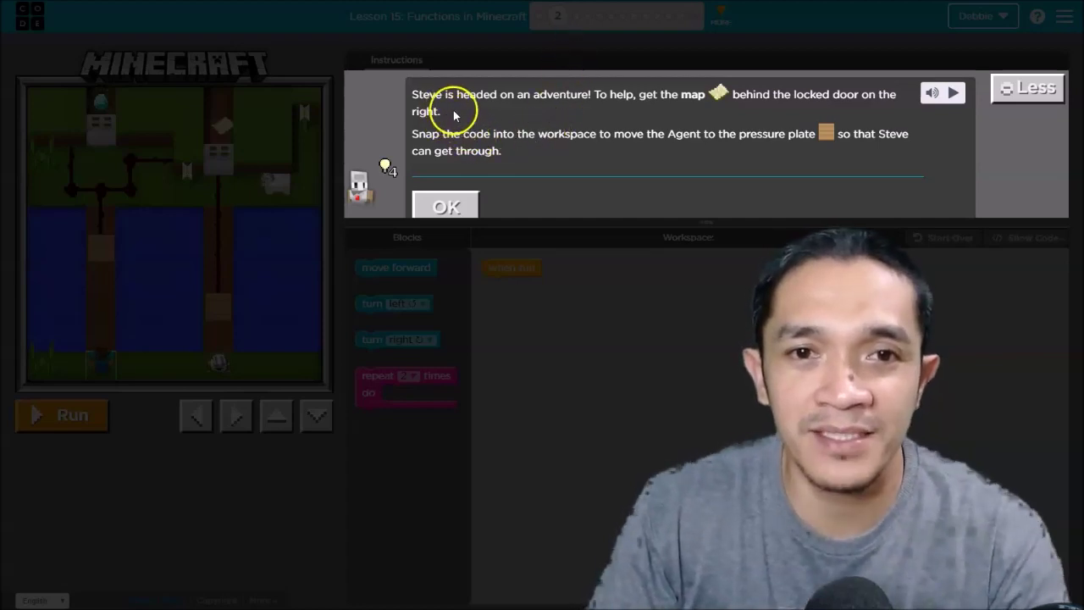
pyautogui.moveTo(561, 109)
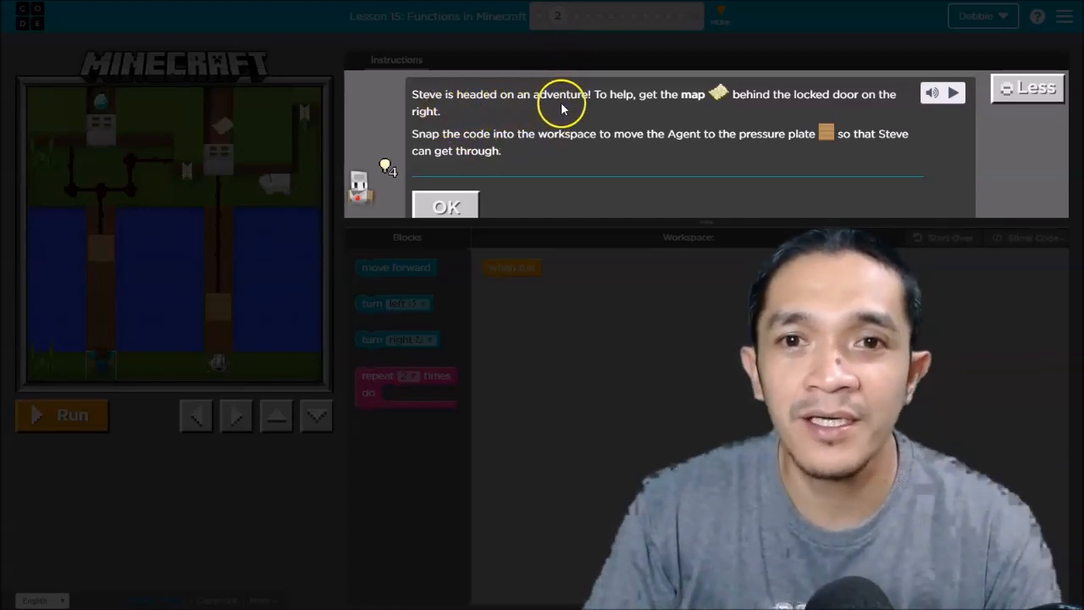
pyautogui.moveTo(688, 112)
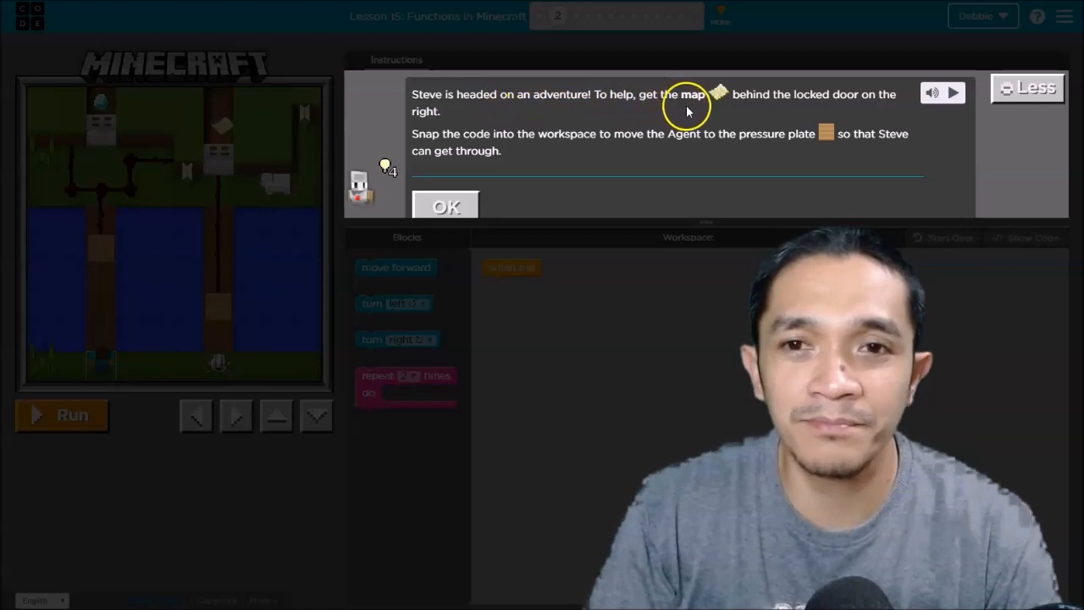
pyautogui.moveTo(839, 116)
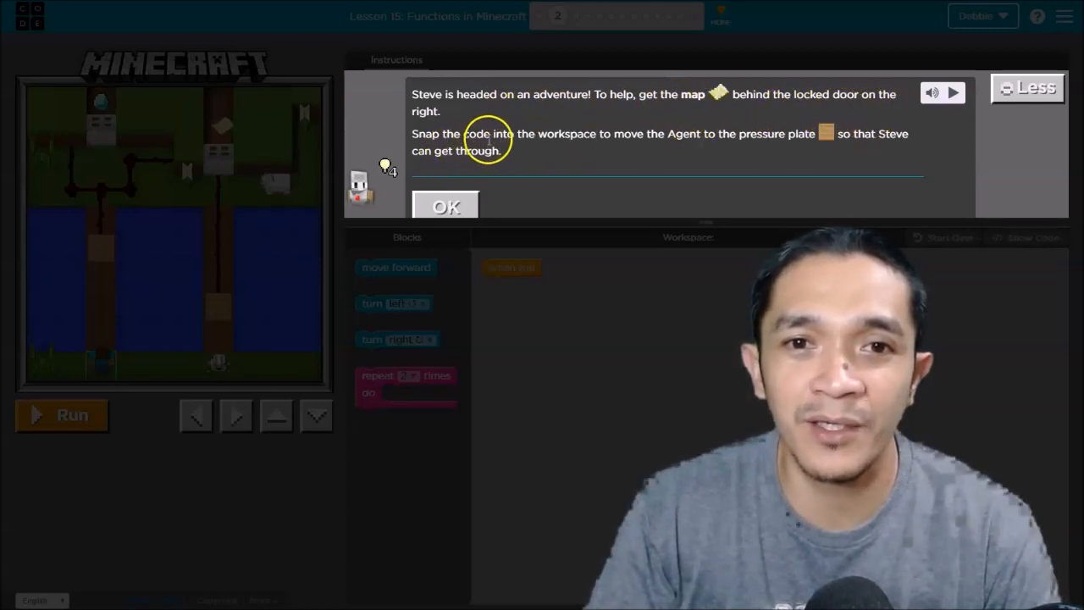
pyautogui.moveTo(674, 156)
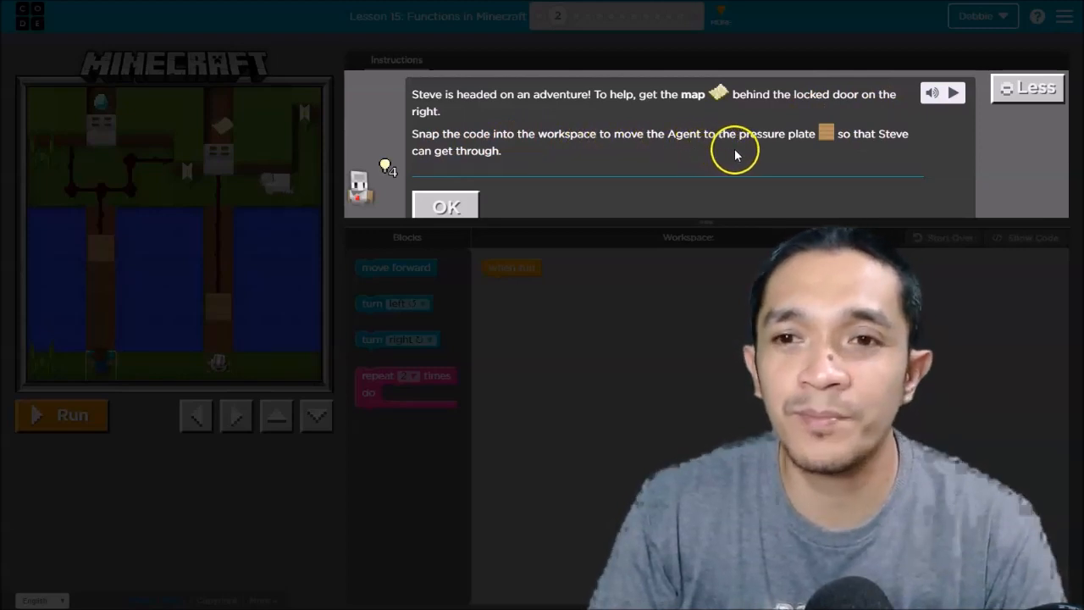
pyautogui.moveTo(729, 161)
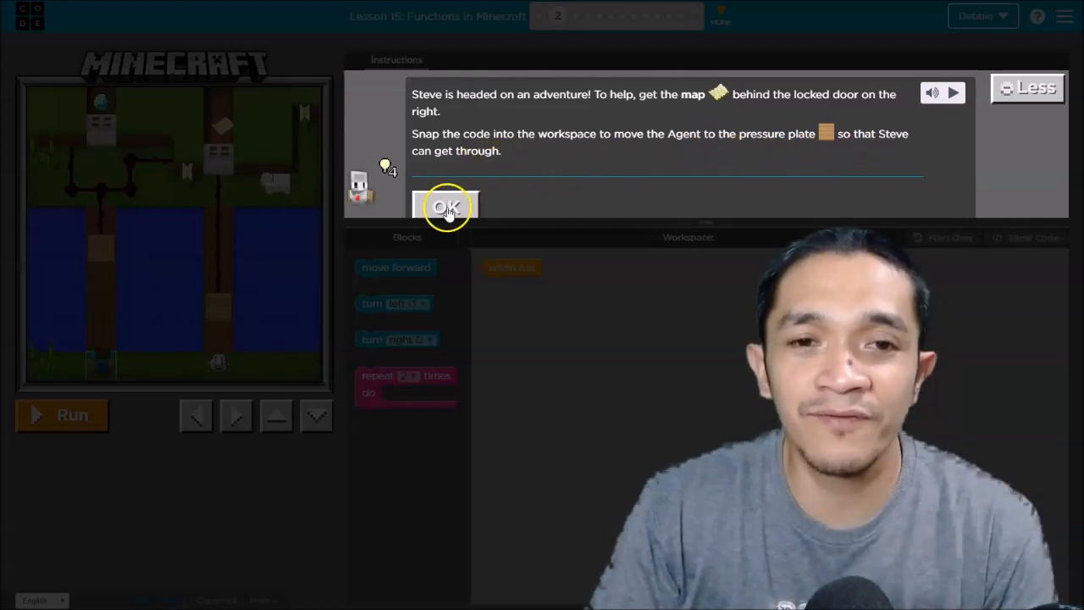
pyautogui.click(447, 206)
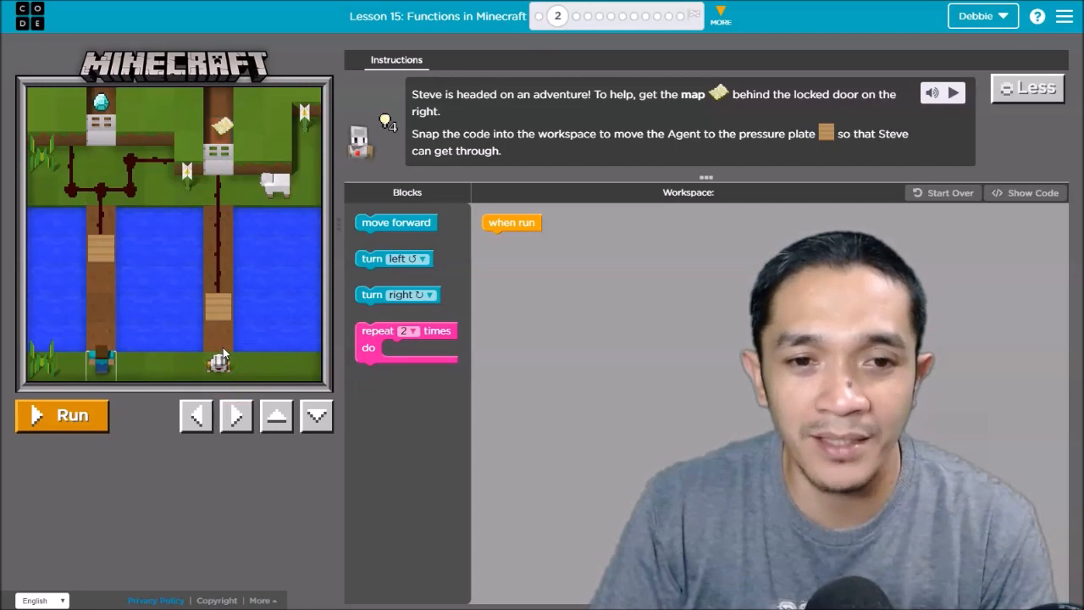
pyautogui.moveTo(397, 222)
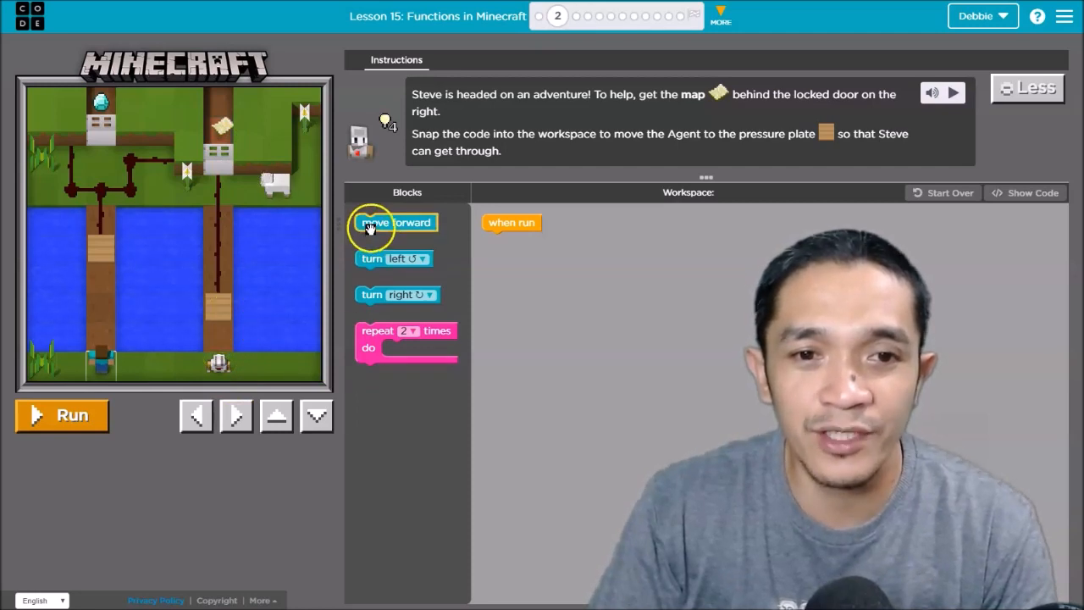
# Run two move forward blocks so the Agent steps onto the pressure plate.
pyautogui.moveTo(397, 222); pyautogui.dragTo(522, 241)
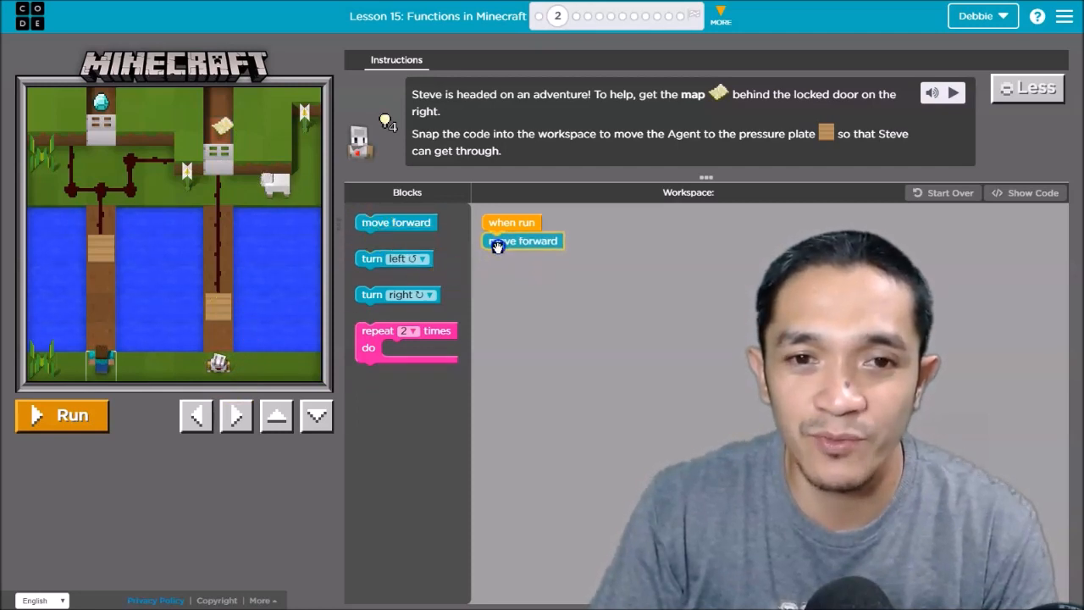
pyautogui.moveTo(397, 222); pyautogui.dragTo(522, 258)
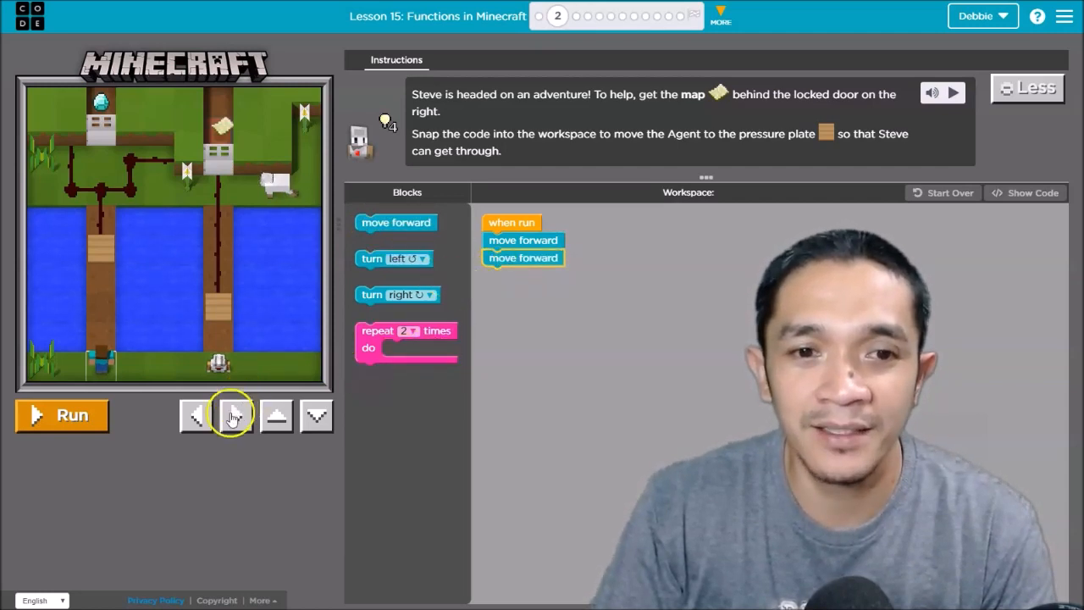
pyautogui.click(61, 415)
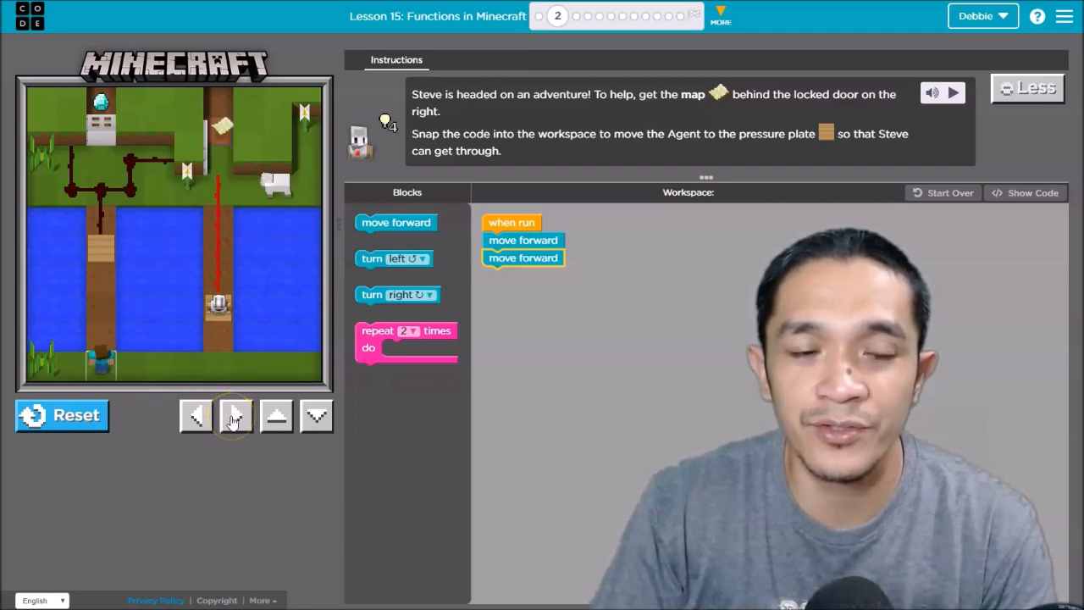
# Walk Steve up across the bridge and through the opened door to the map.
pyautogui.click(234, 416)
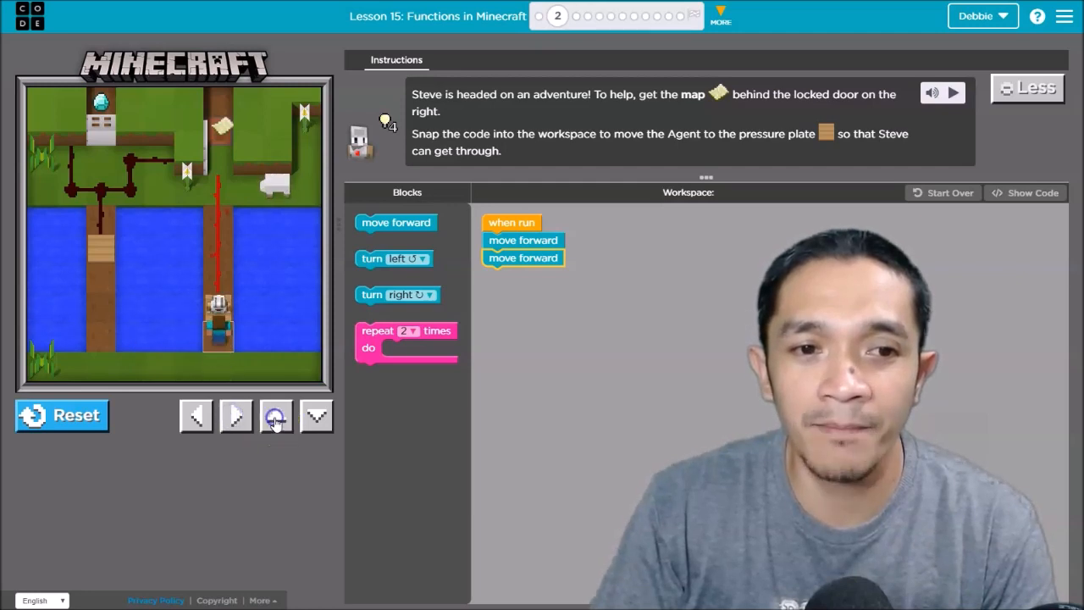
pyautogui.click(274, 415)
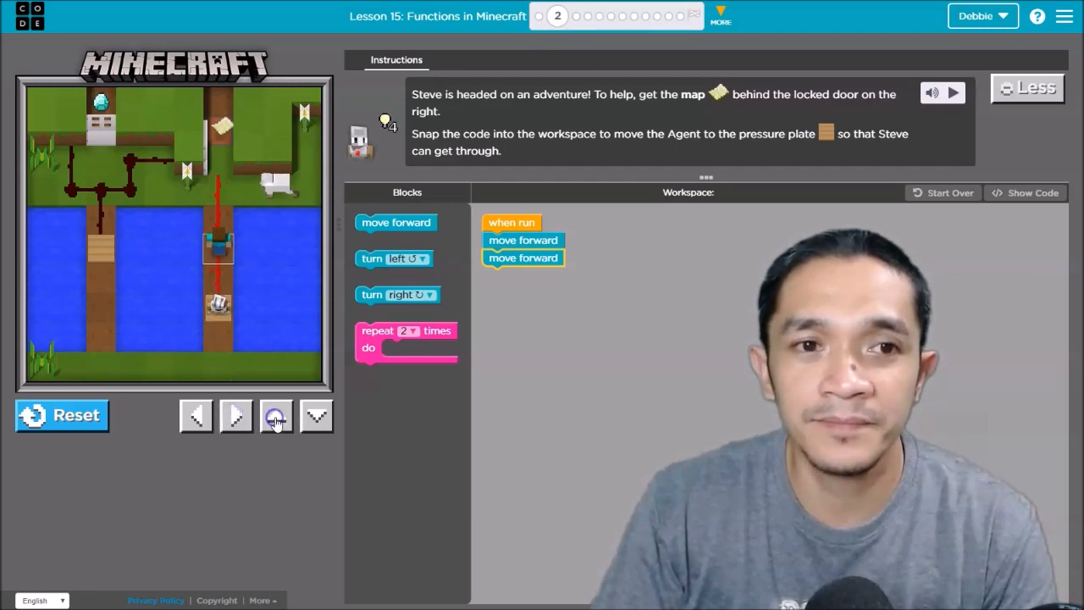
pyautogui.click(276, 415)
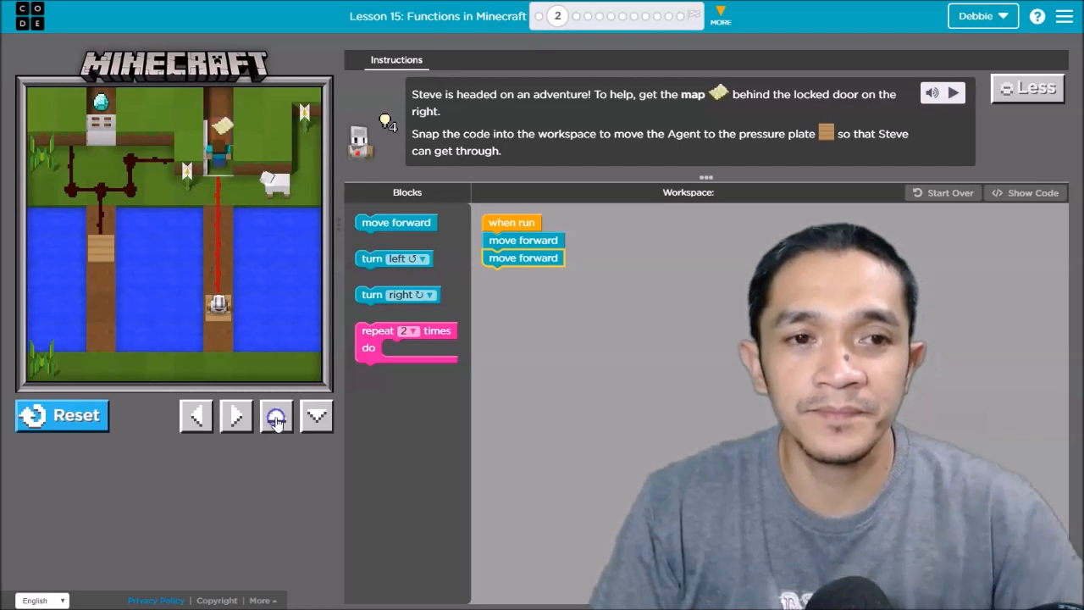
pyautogui.click(276, 417)
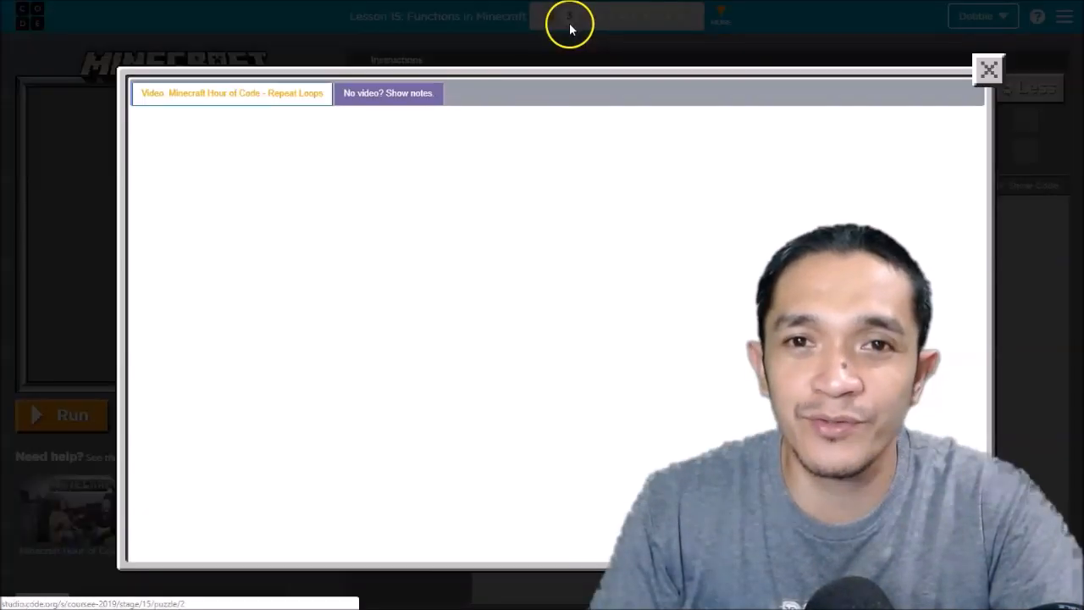
# Close the Repeat Loops video and skip ahead to practice puzzle 6.
pyautogui.click(989, 70)
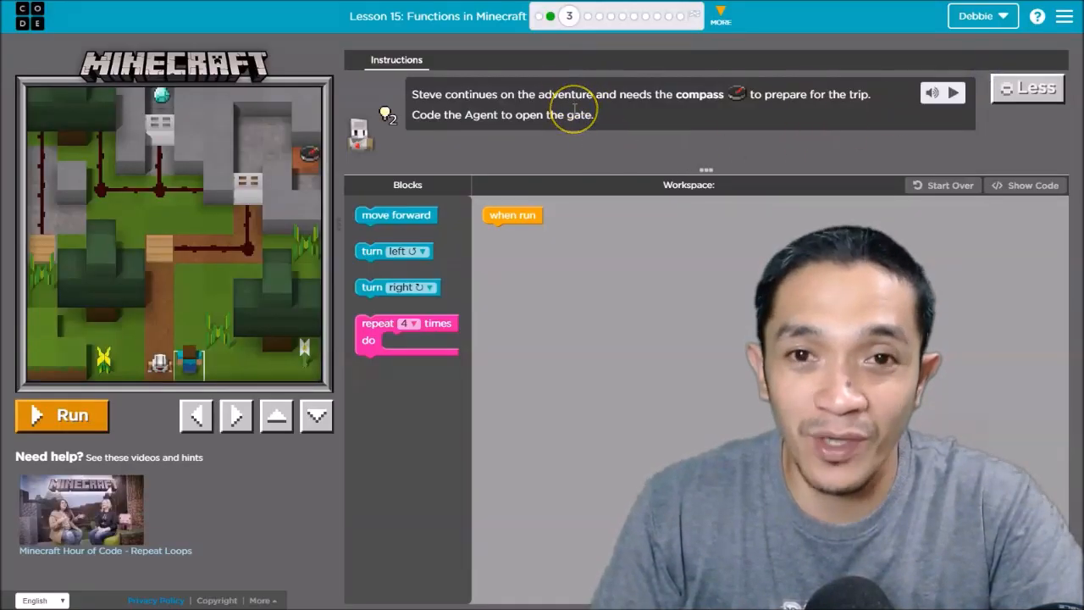
pyautogui.moveTo(610, 15)
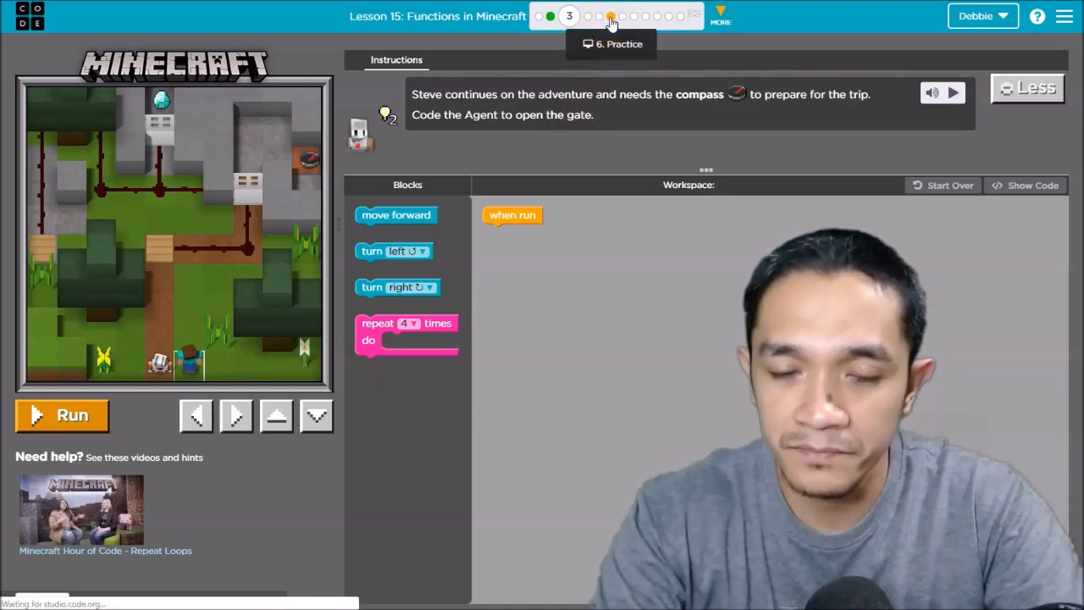
pyautogui.click(603, 17)
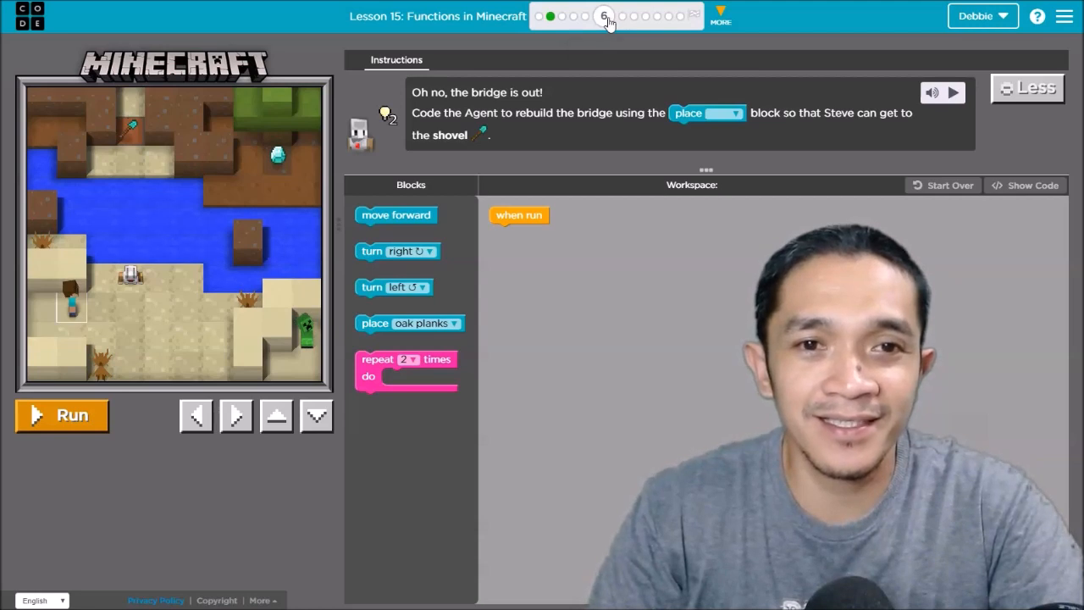
pyautogui.moveTo(437, 101)
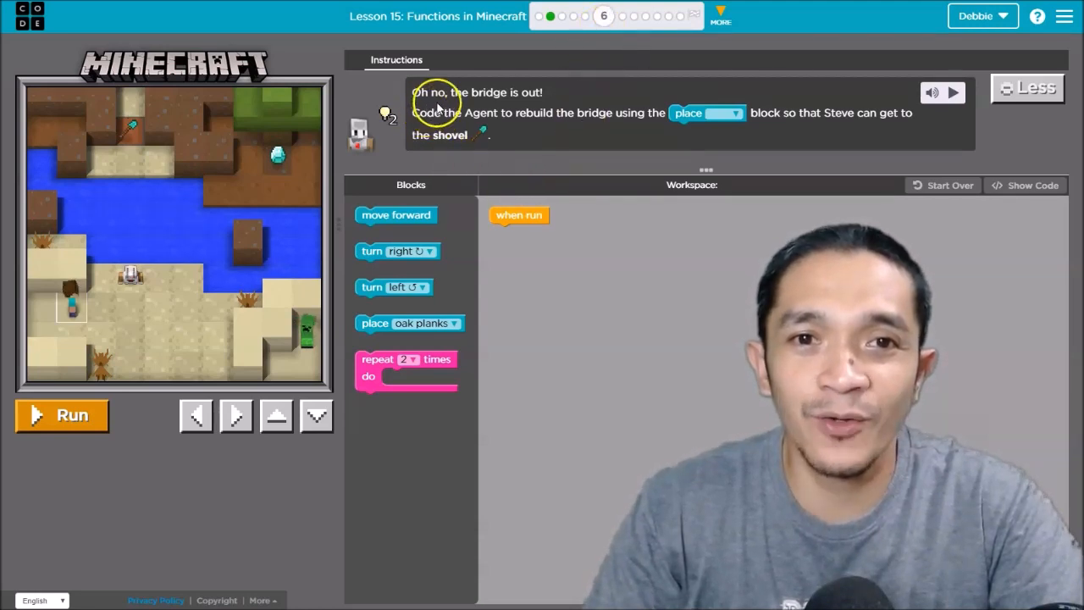
pyautogui.moveTo(533, 103)
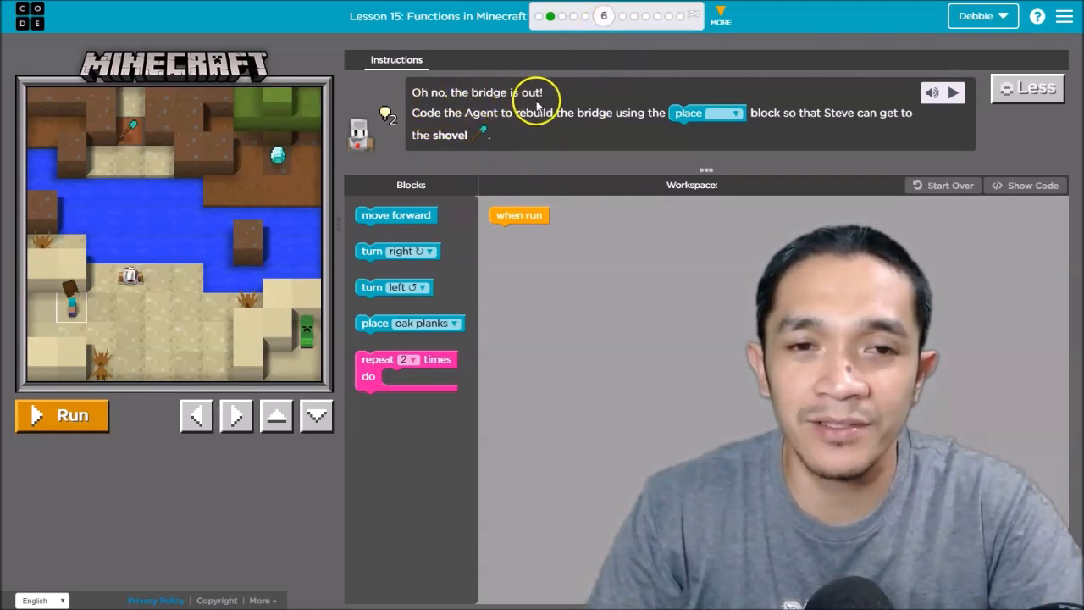
pyautogui.moveTo(483, 127)
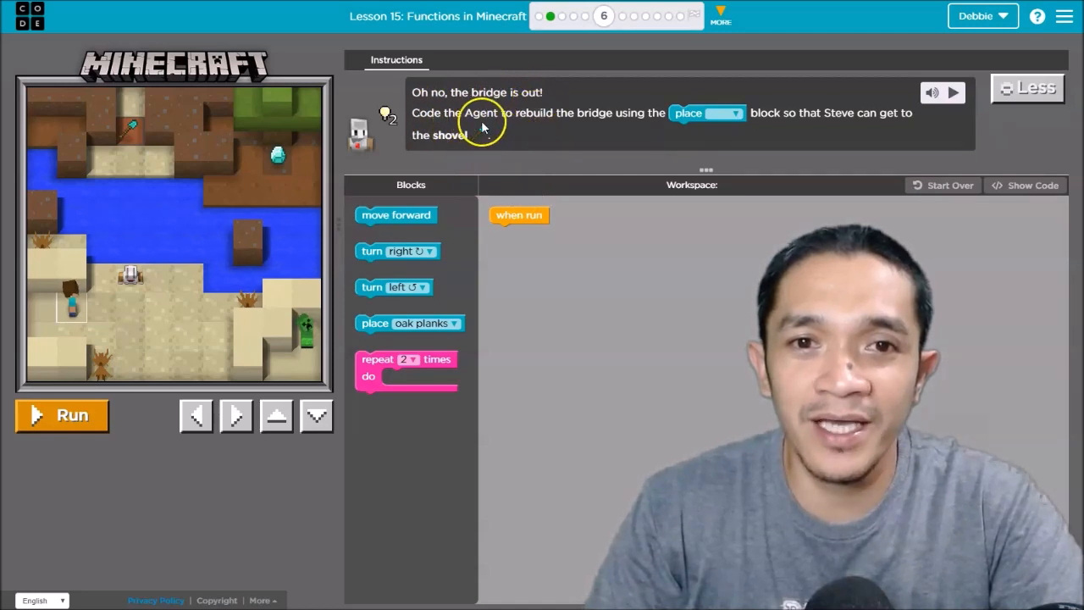
pyautogui.moveTo(668, 127)
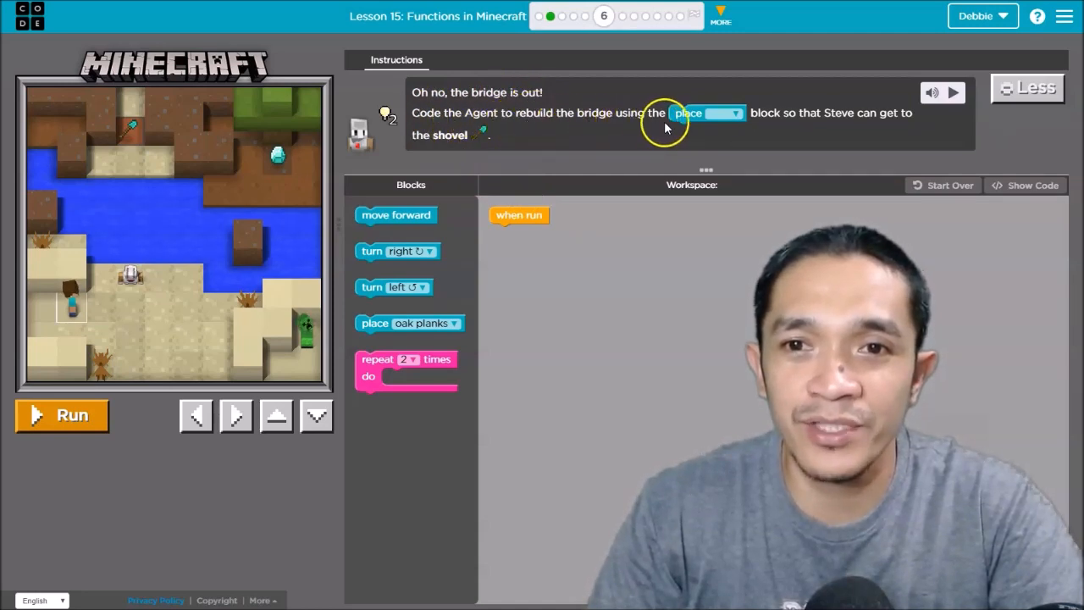
pyautogui.moveTo(771, 118)
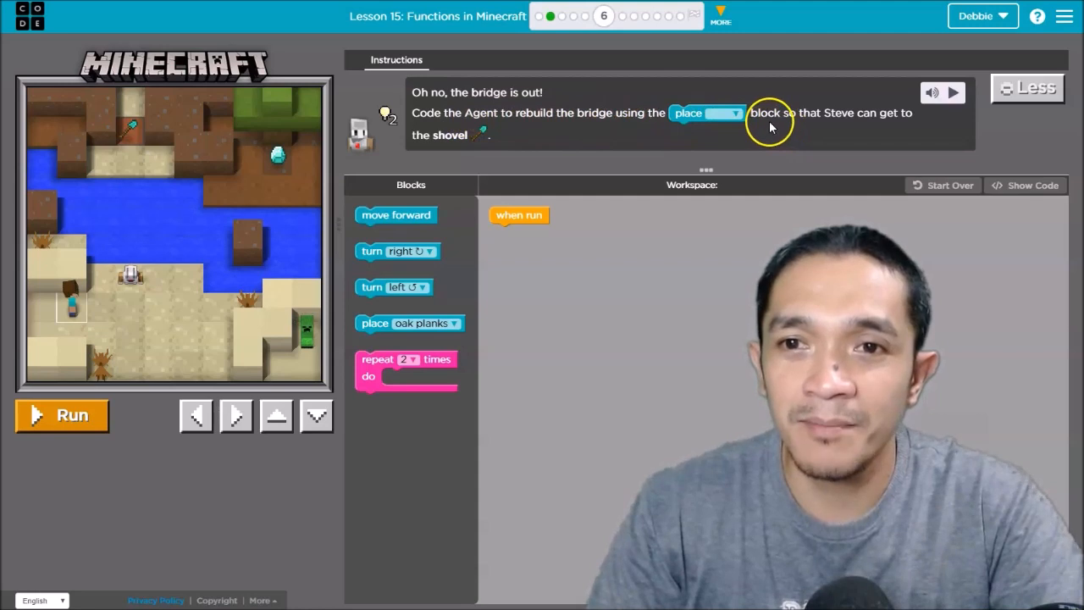
pyautogui.moveTo(901, 133)
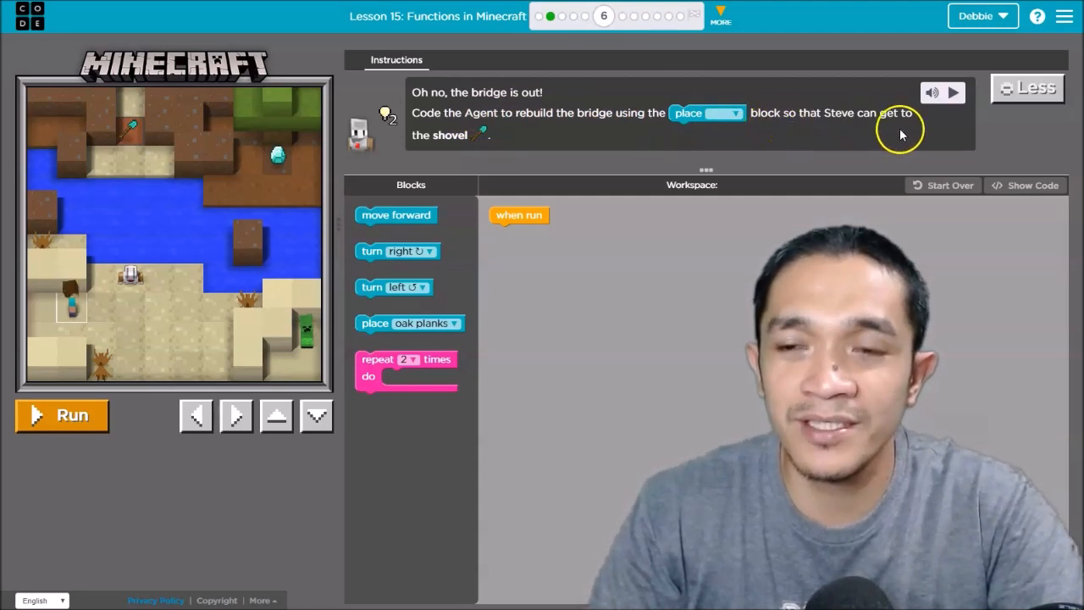
pyautogui.moveTo(464, 160)
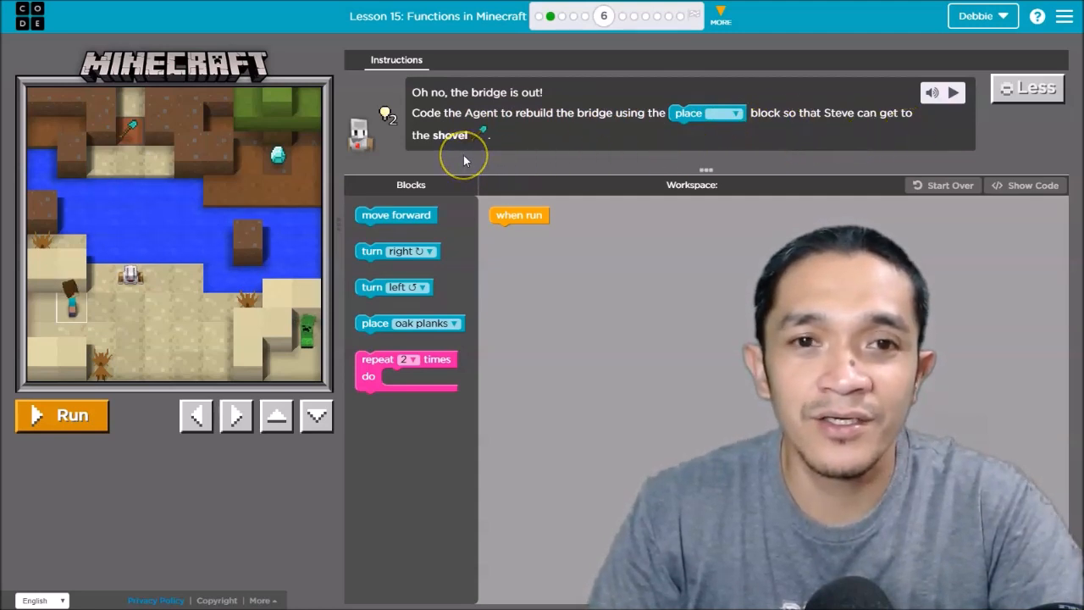
pyautogui.moveTo(156, 161)
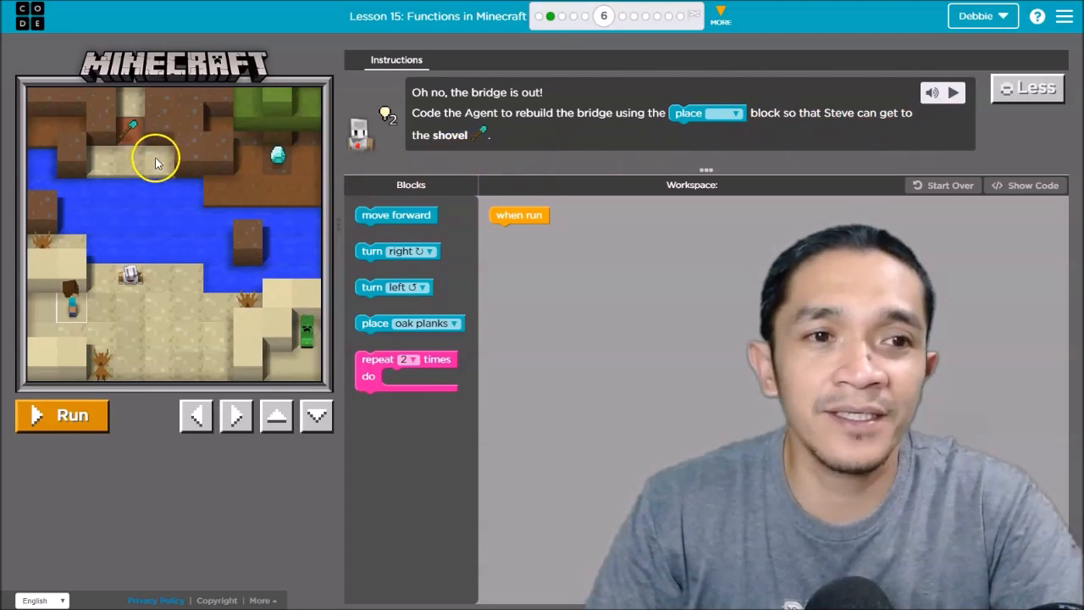
pyautogui.moveTo(438, 146)
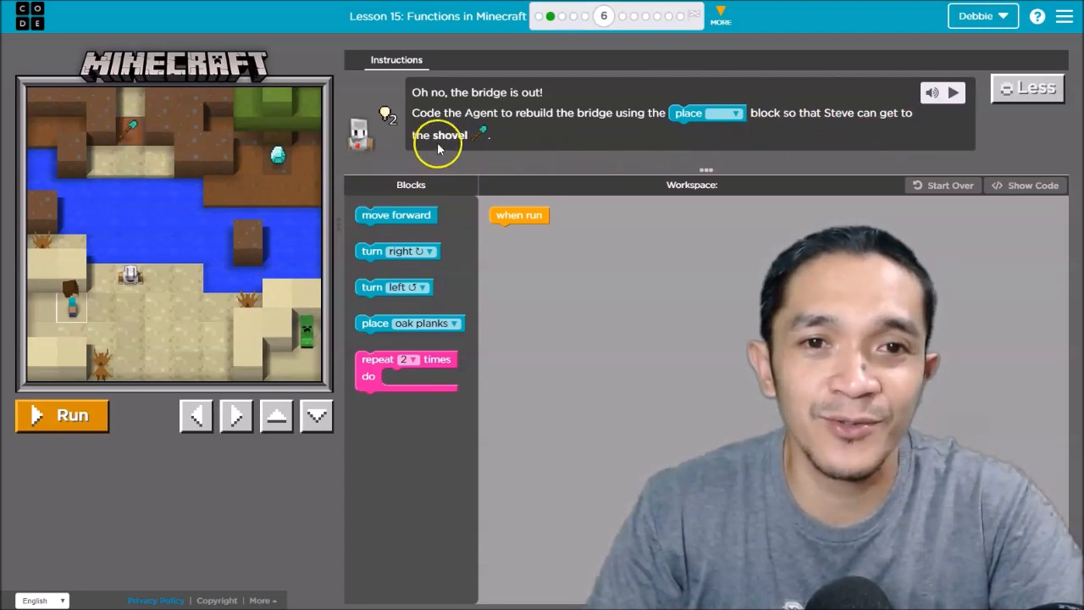
pyautogui.moveTo(135, 161)
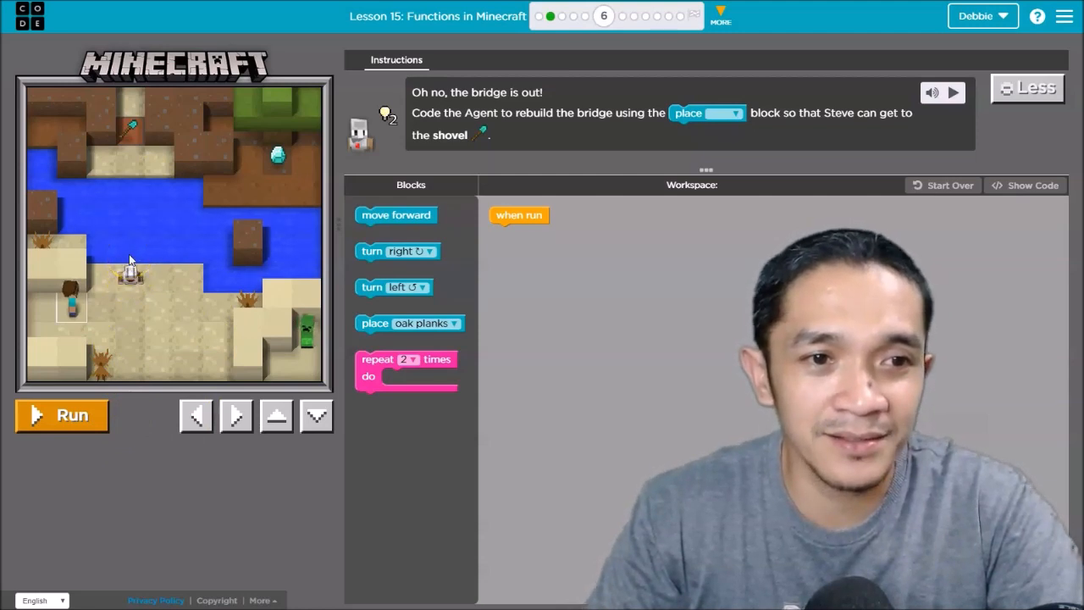
pyautogui.moveTo(133, 201)
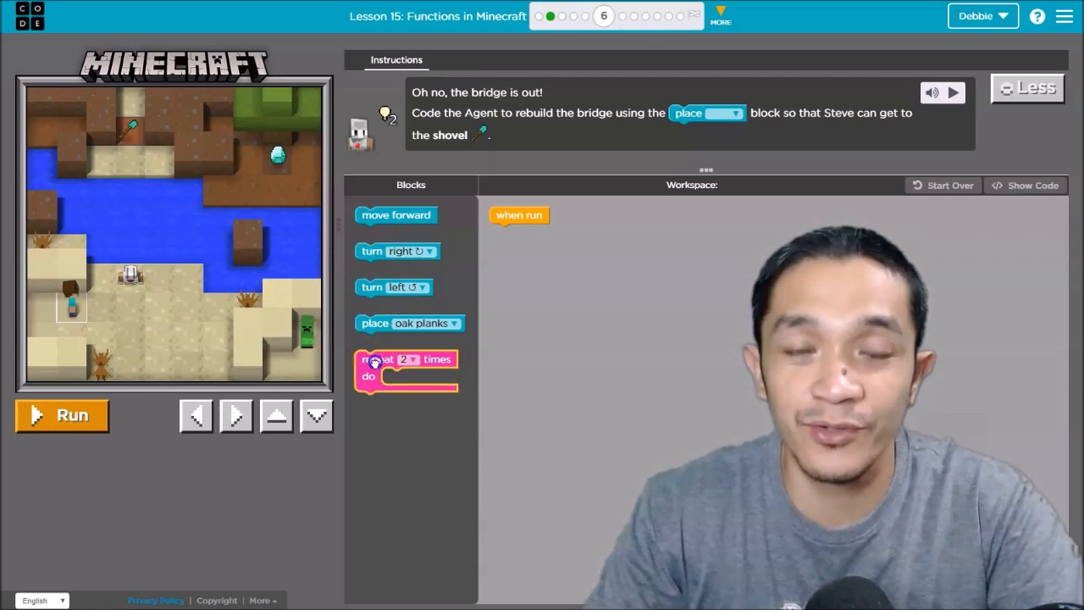
# Run a repeat 3 times loop of move forward and place oak planks to rebuild the bridge.
pyautogui.moveTo(407, 369); pyautogui.dragTo(543, 241)
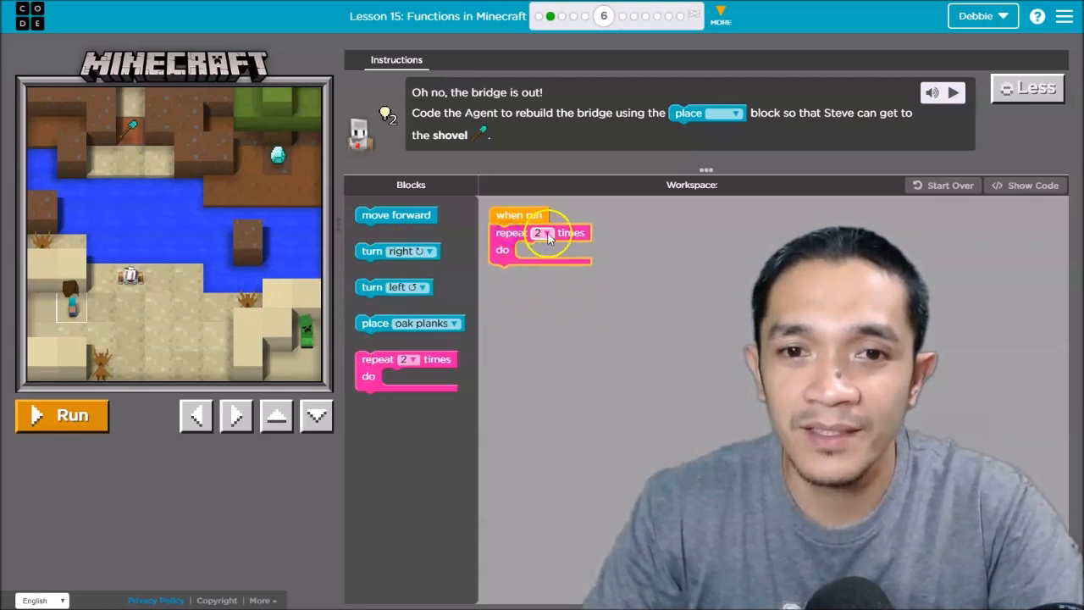
pyautogui.click(541, 234)
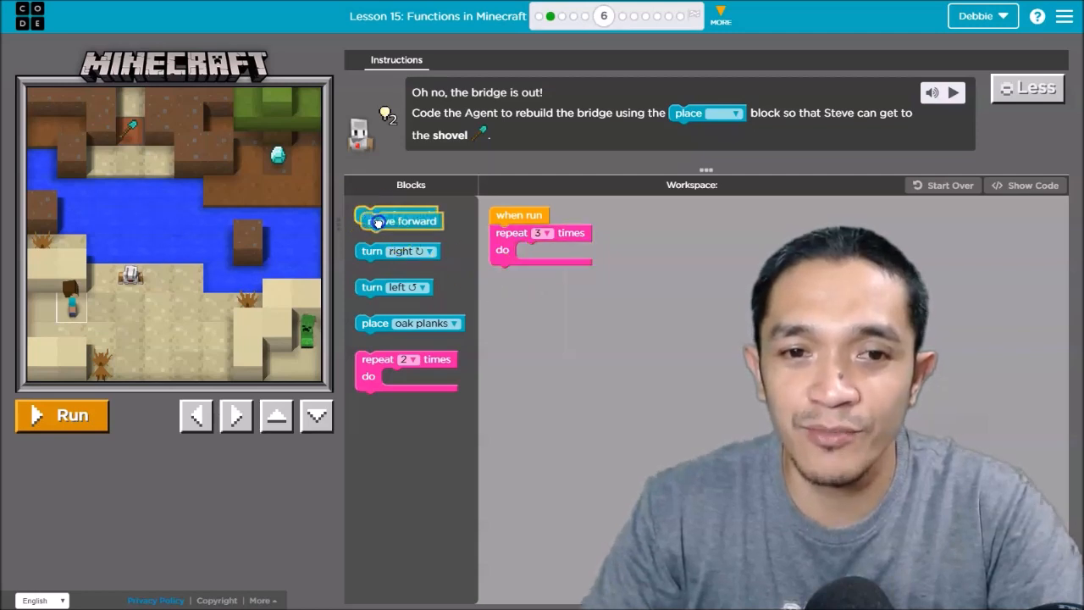
pyautogui.moveTo(396, 221); pyautogui.dragTo(556, 251)
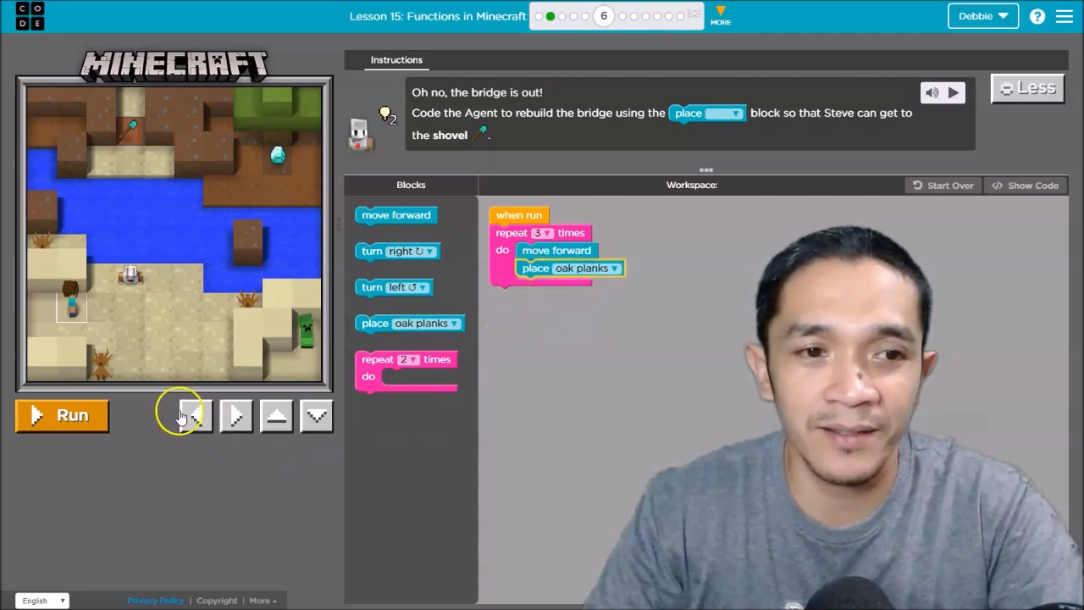
pyautogui.click(61, 413)
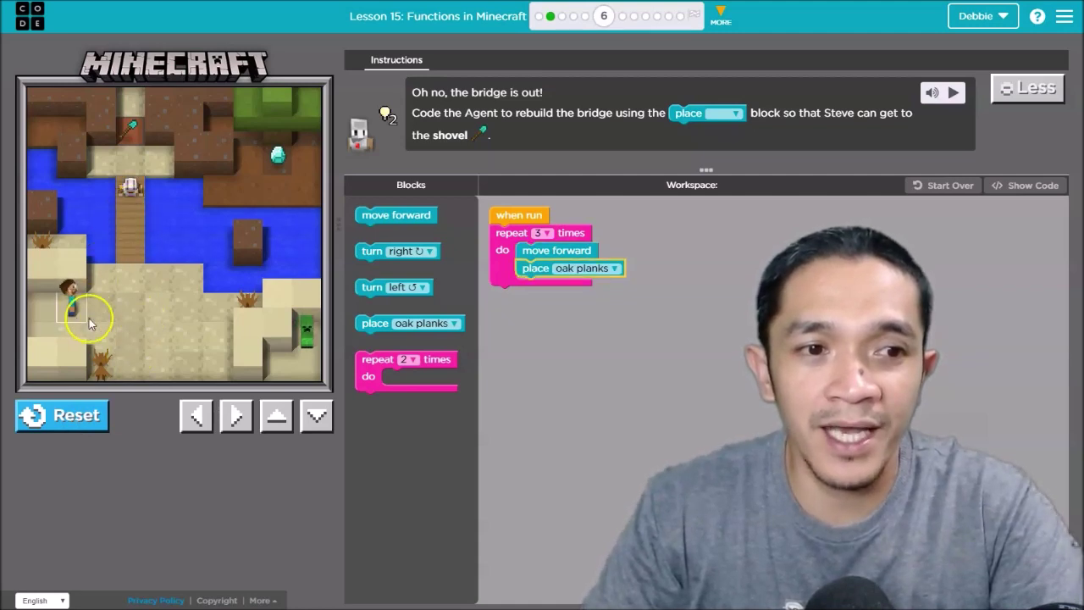
# Walk Steve up across the rebuilt bridge toward the shovel.
pyautogui.click(274, 415)
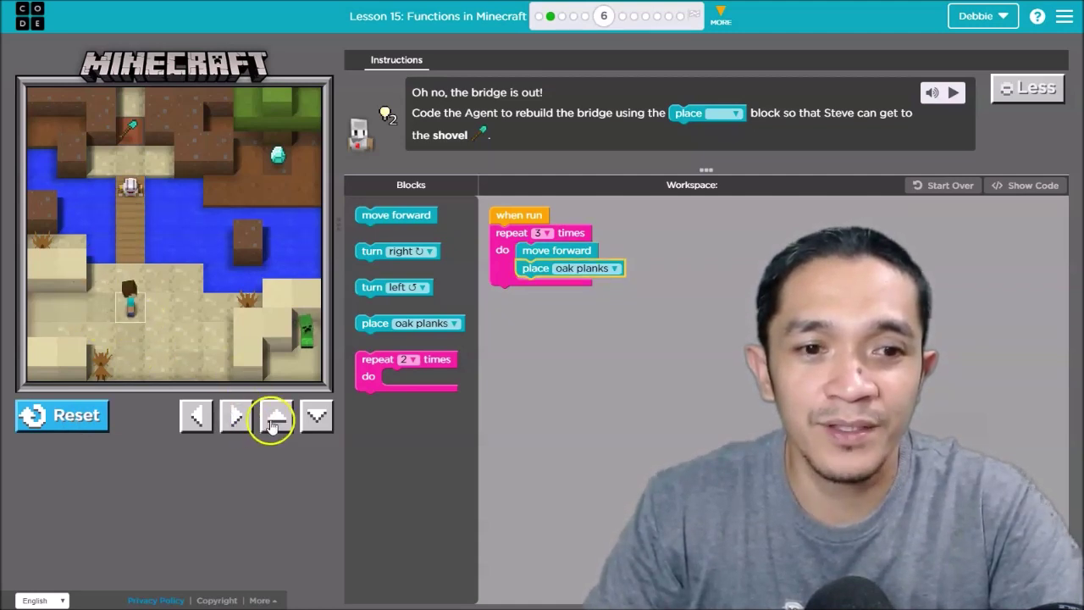
pyautogui.click(278, 417)
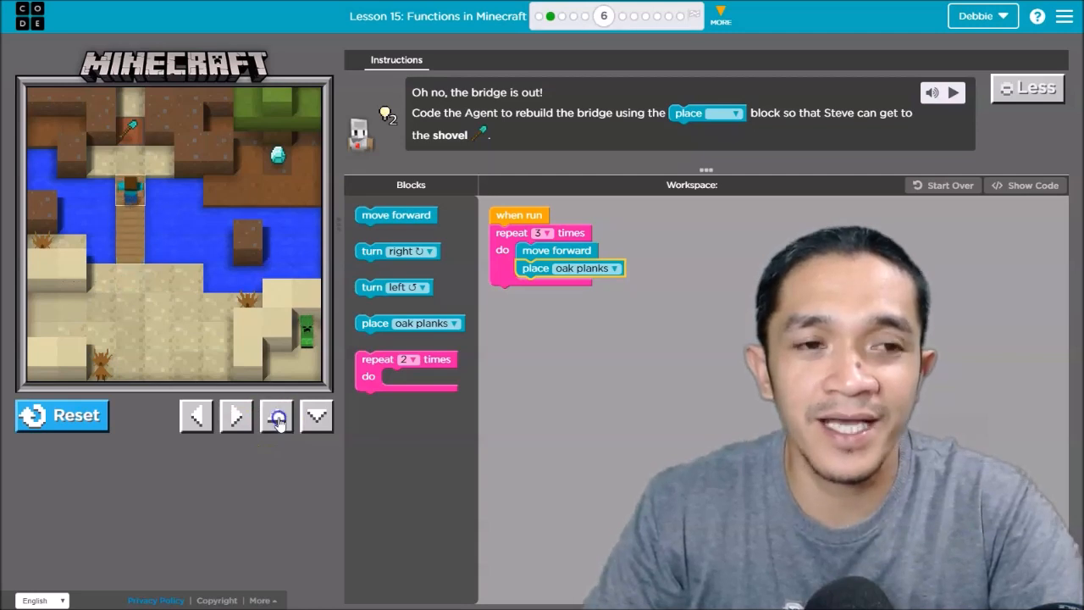
pyautogui.click(278, 415)
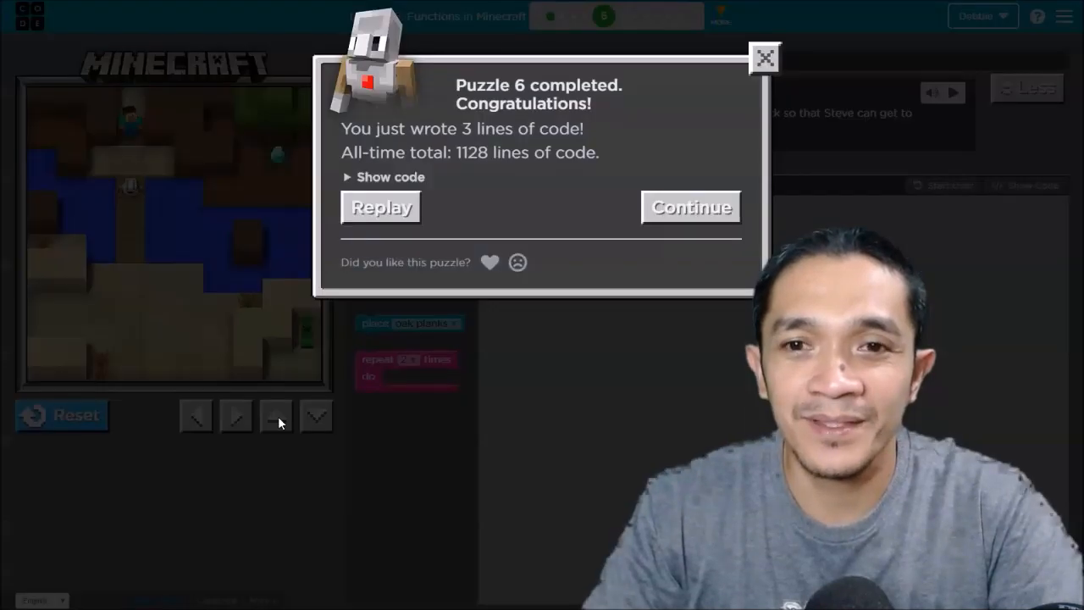
pyautogui.moveTo(708, 143)
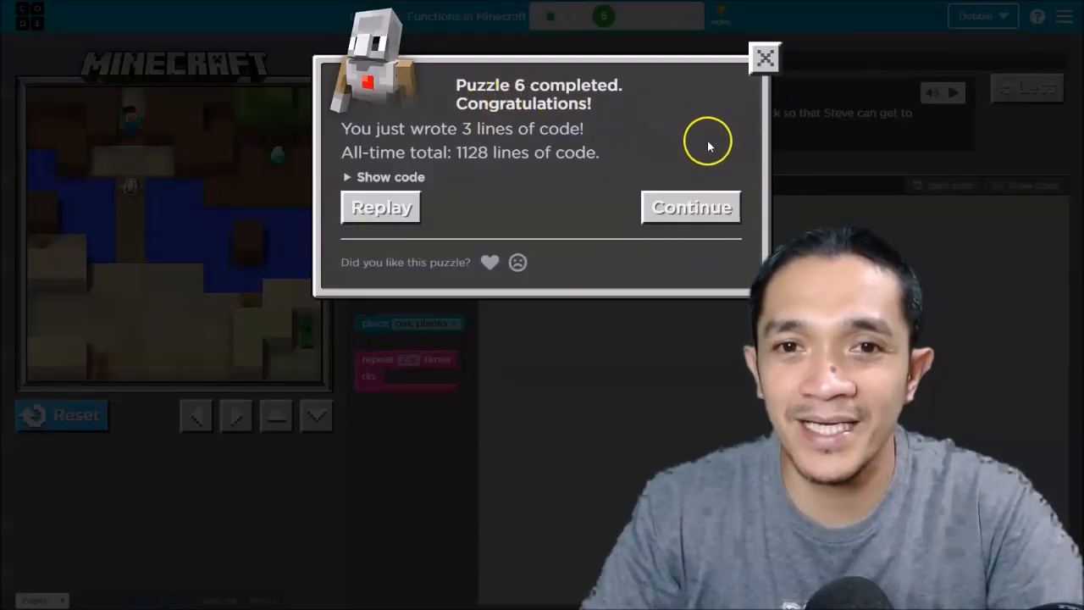
pyautogui.moveTo(703, 132)
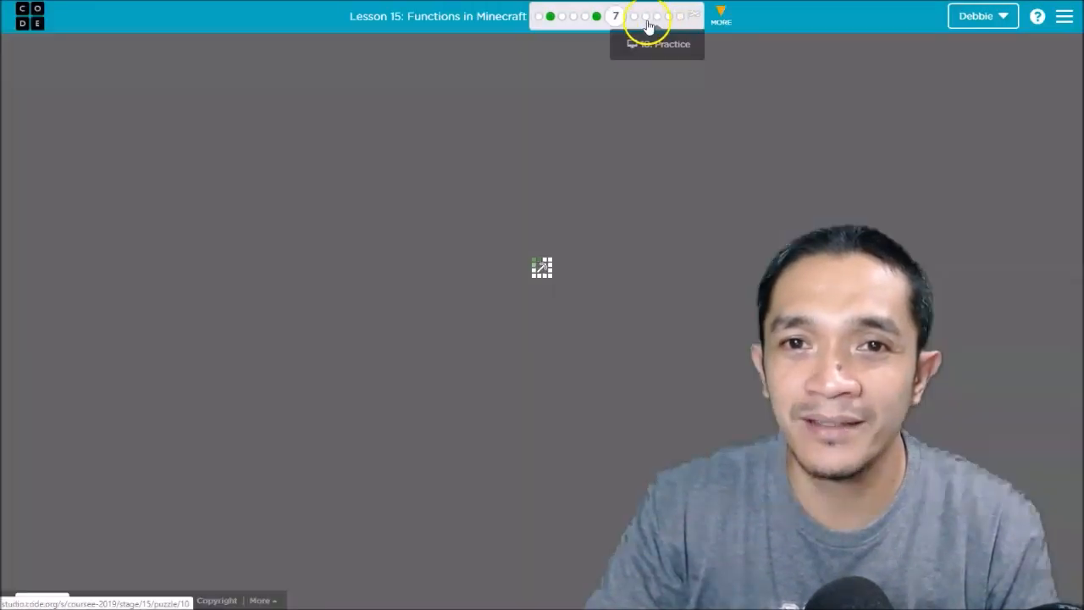
# Jump ahead to puzzle 11, the ghost-avoiding Nether level.
pyautogui.click(669, 17)
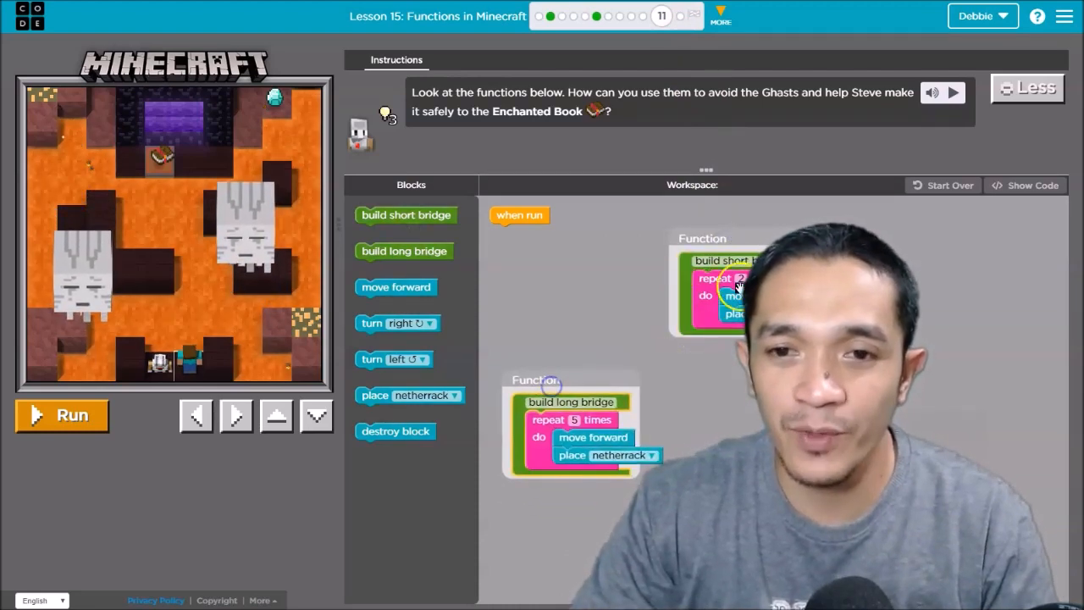
# Drag the build long bridge and build short bridge function definitions apart so both are readable.
pyautogui.moveTo(720, 288); pyautogui.dragTo(567, 542)
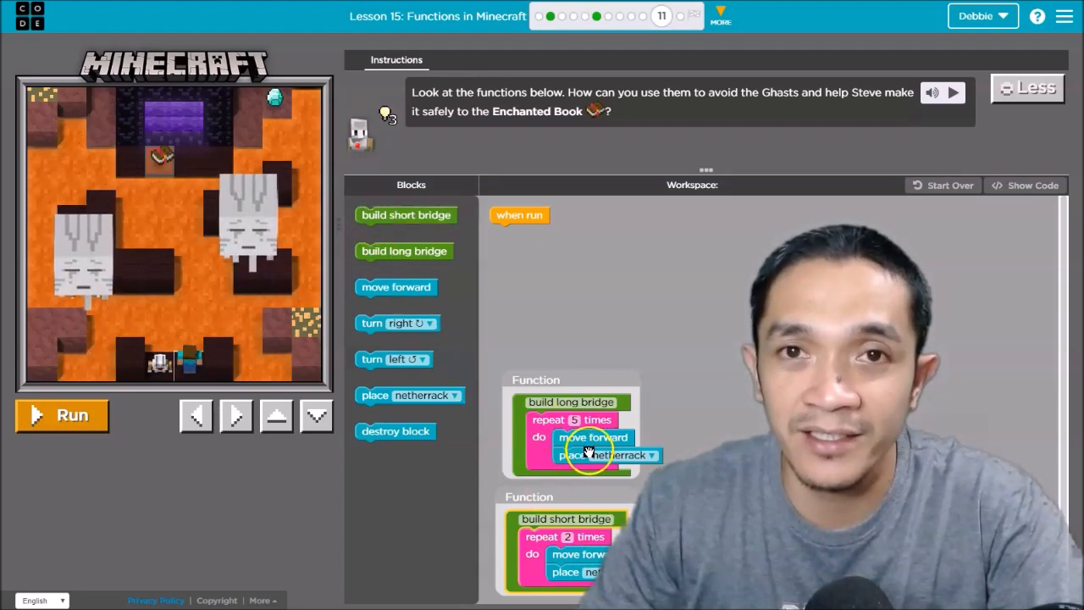
pyautogui.moveTo(403, 251)
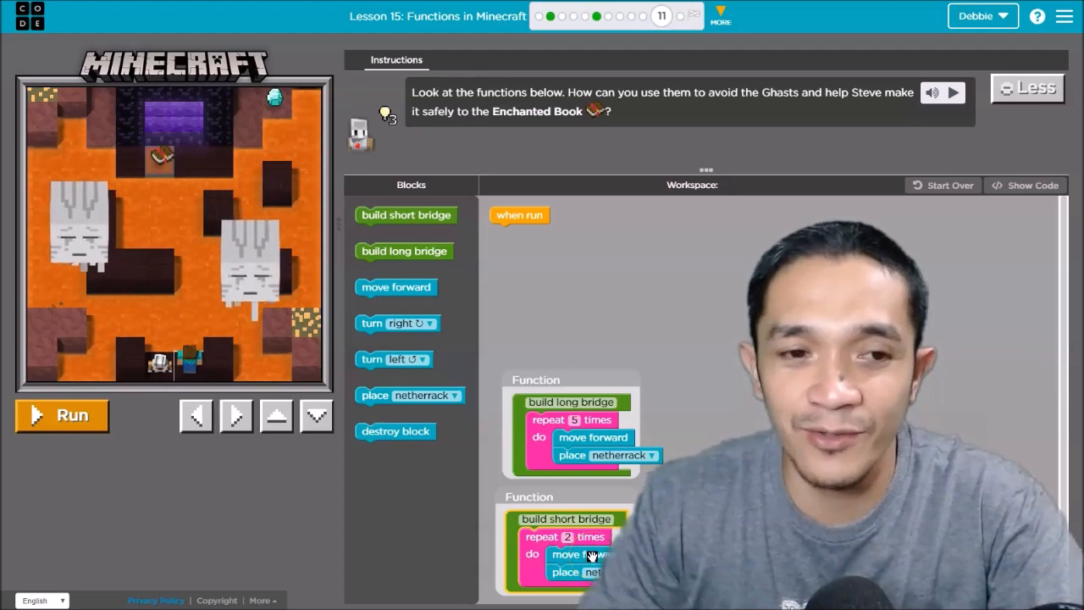
pyautogui.moveTo(483, 398)
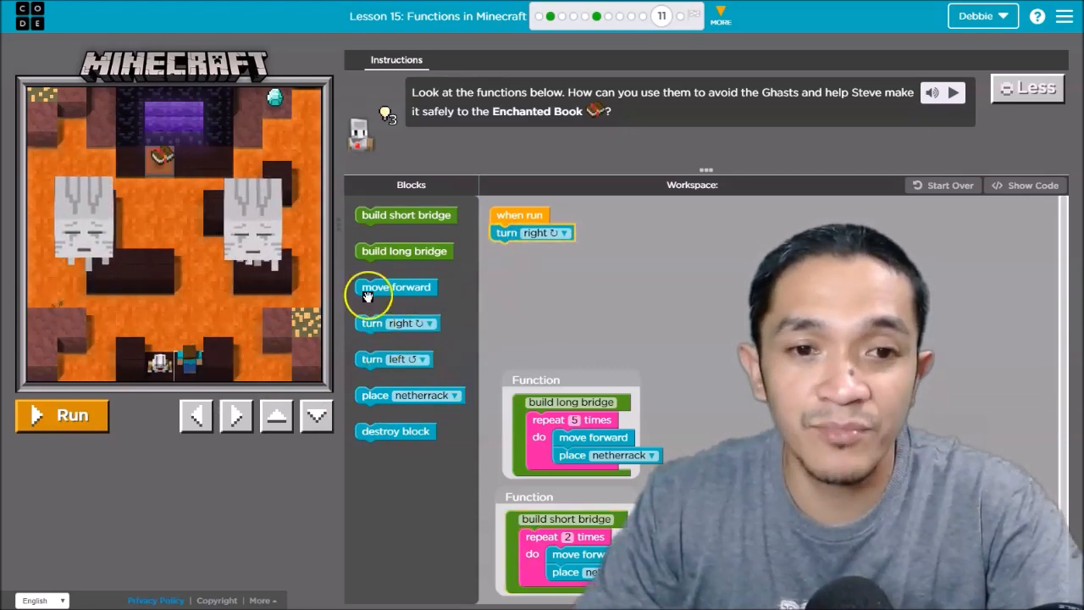
# Attach move forward, turn left, build short bridge and build long bridge below turn right.
pyautogui.moveTo(396, 287); pyautogui.dragTo(532, 251)
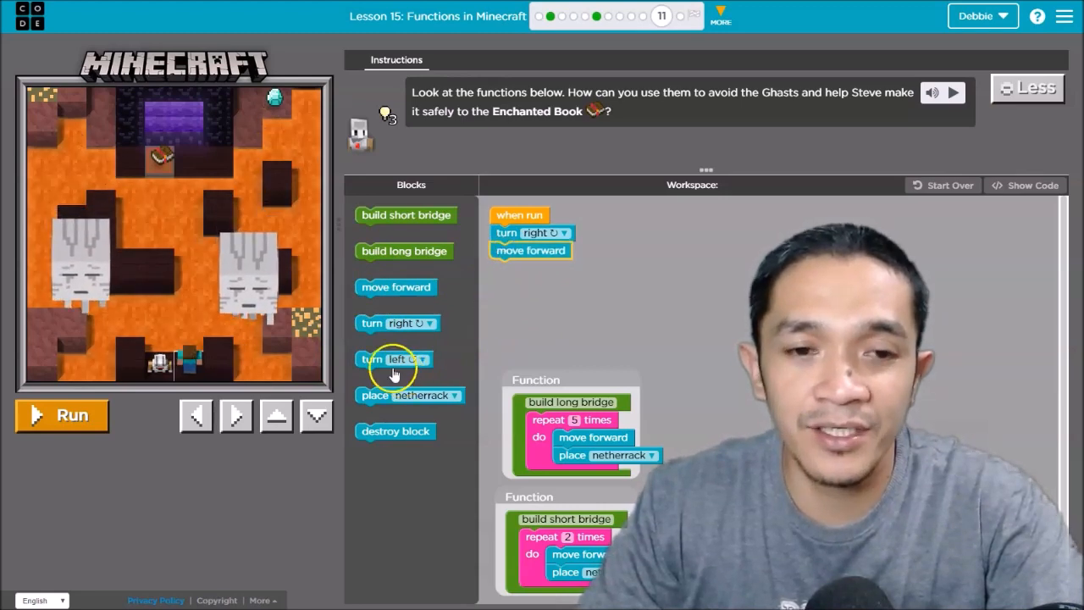
pyautogui.moveTo(393, 360); pyautogui.dragTo(529, 264)
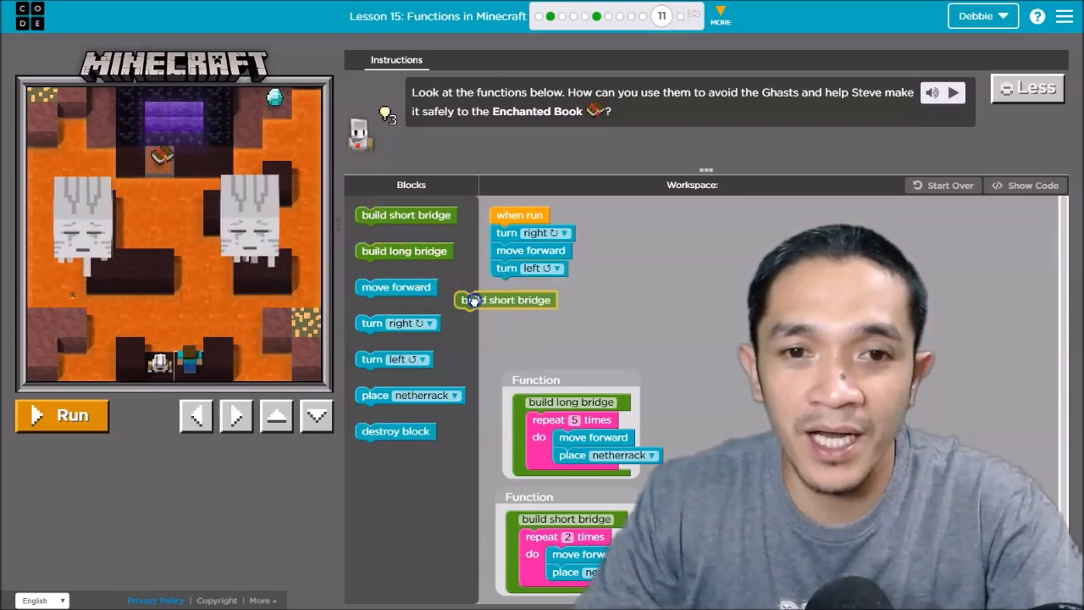
pyautogui.moveTo(505, 300); pyautogui.dragTo(541, 284)
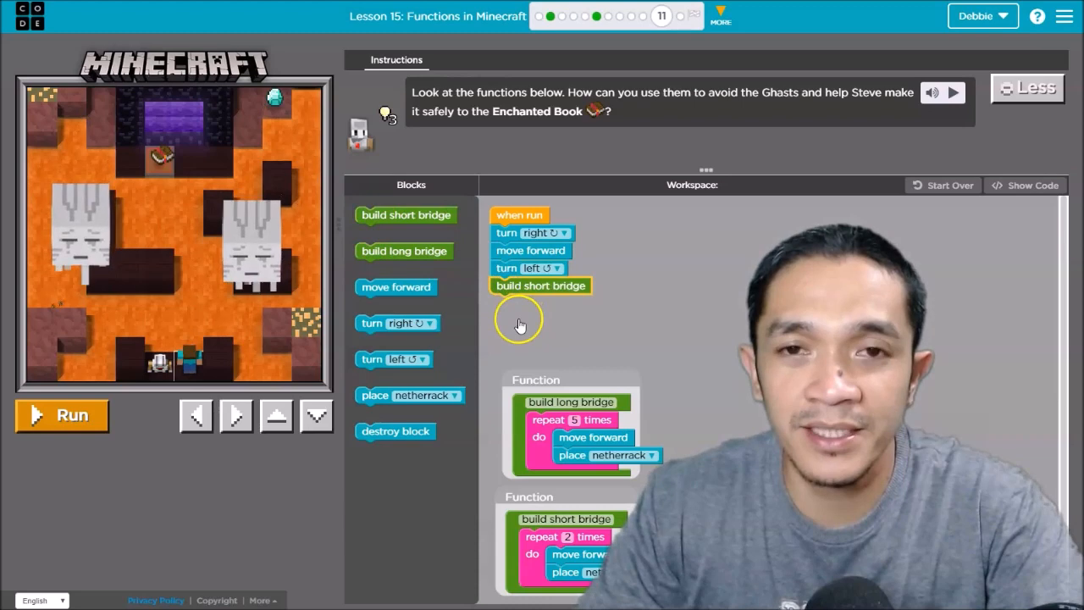
pyautogui.moveTo(403, 250)
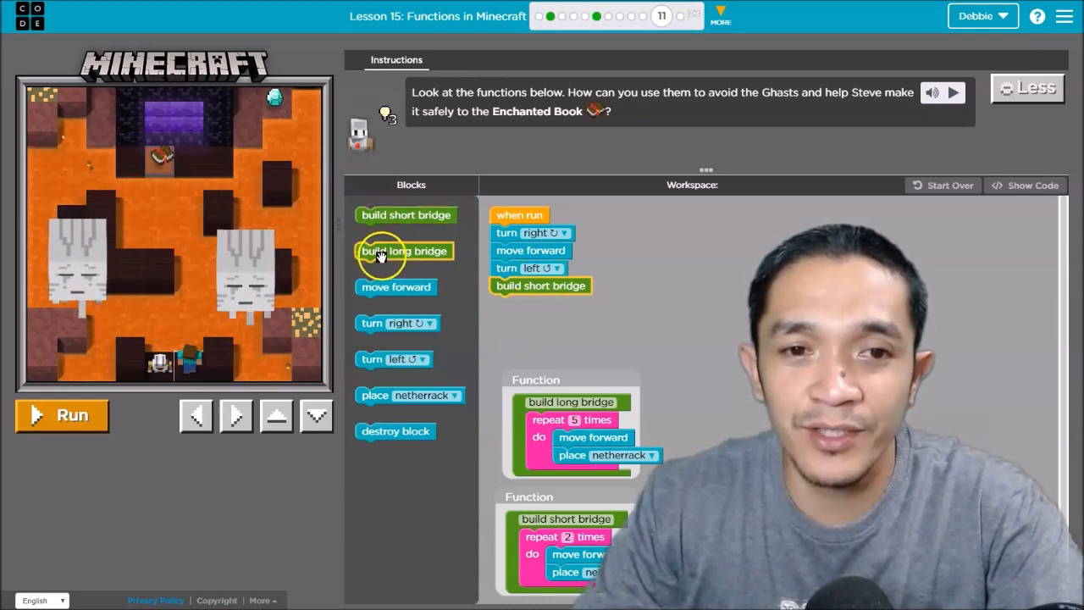
pyautogui.moveTo(403, 251); pyautogui.dragTo(540, 302)
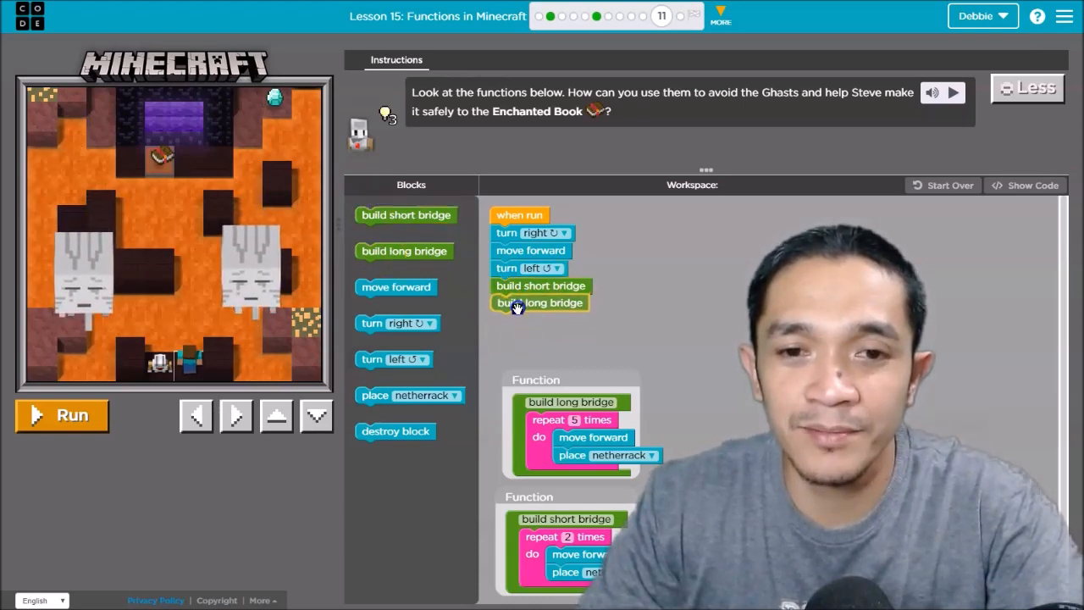
pyautogui.moveTo(627, 286)
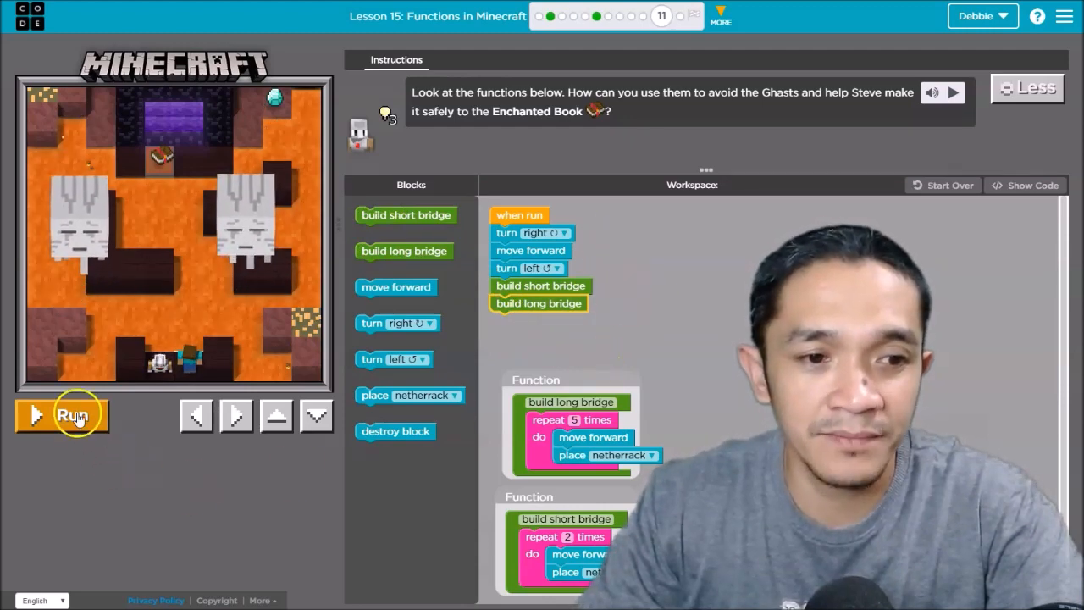
# Run the program so Steve builds both bridges.
pyautogui.click(61, 416)
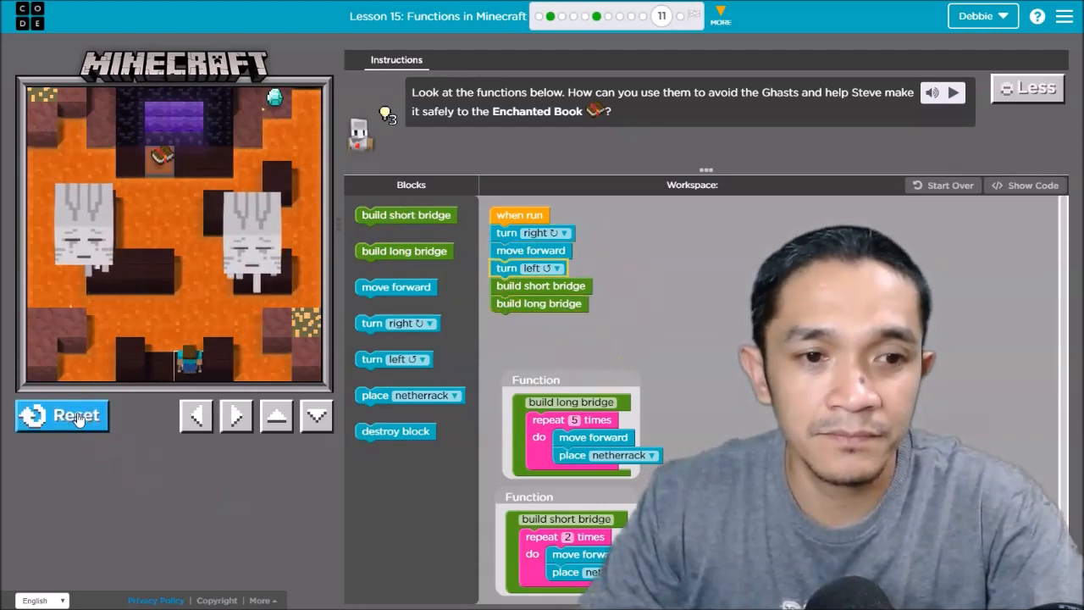
pyautogui.click(61, 415)
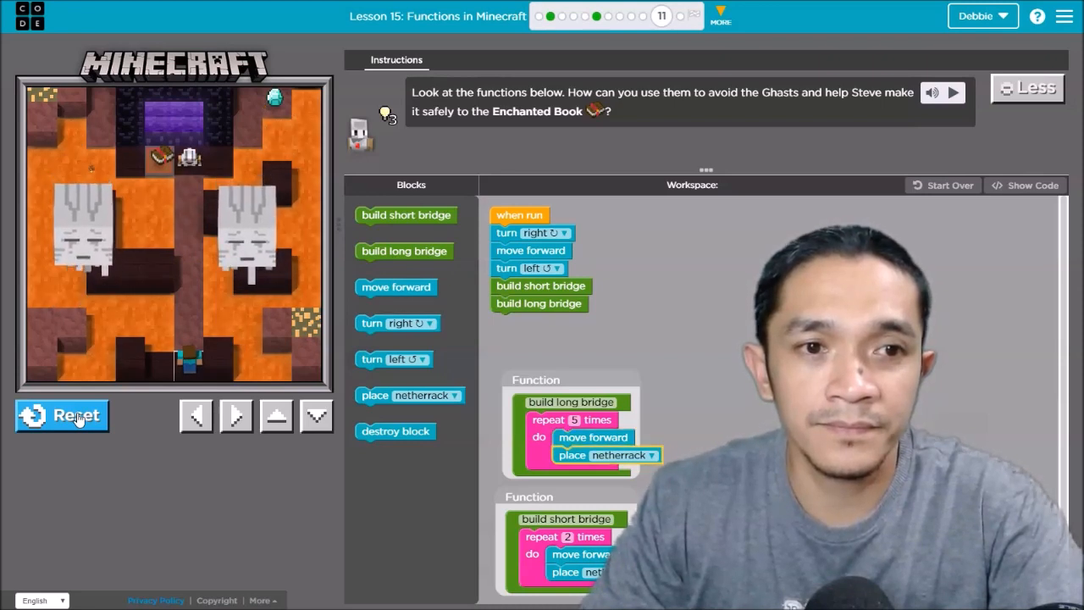
pyautogui.click(61, 415)
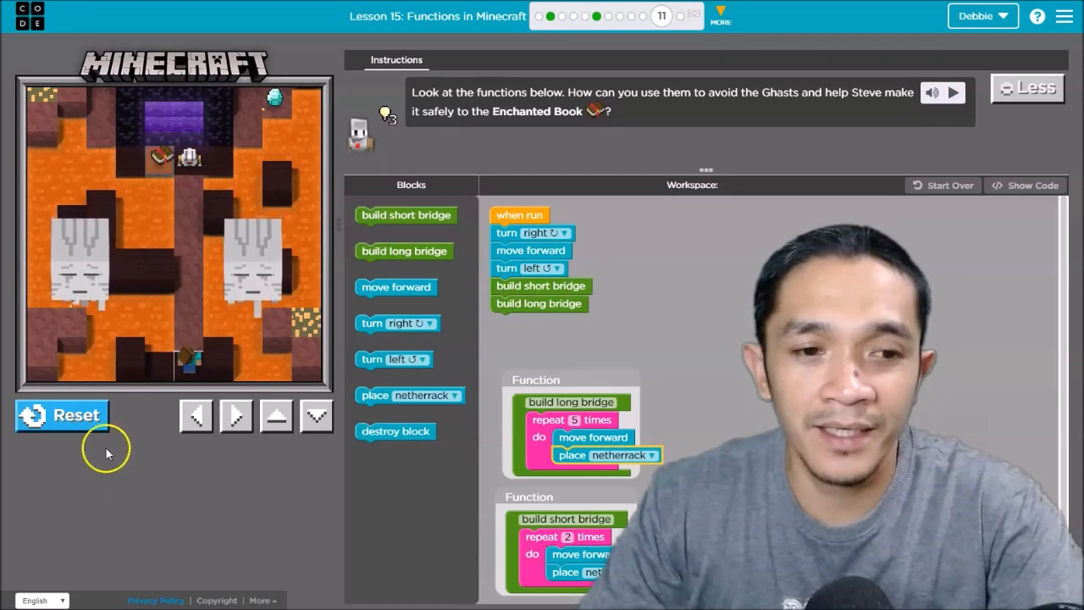
# Walk Steve up and left across the bridges onto the Enchanted Book.
pyautogui.click(275, 415)
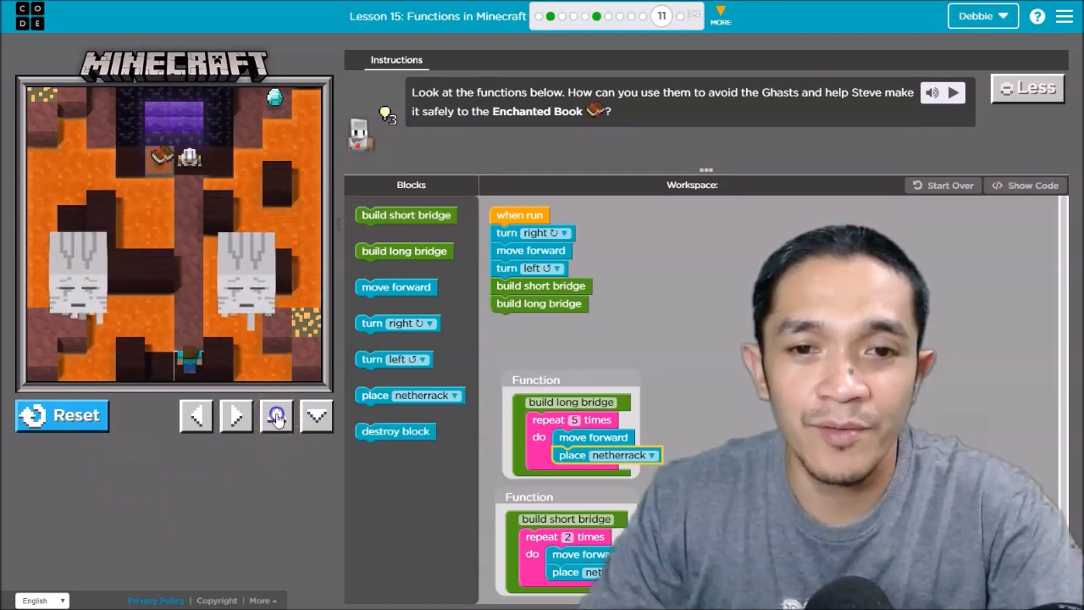
pyautogui.click(274, 415)
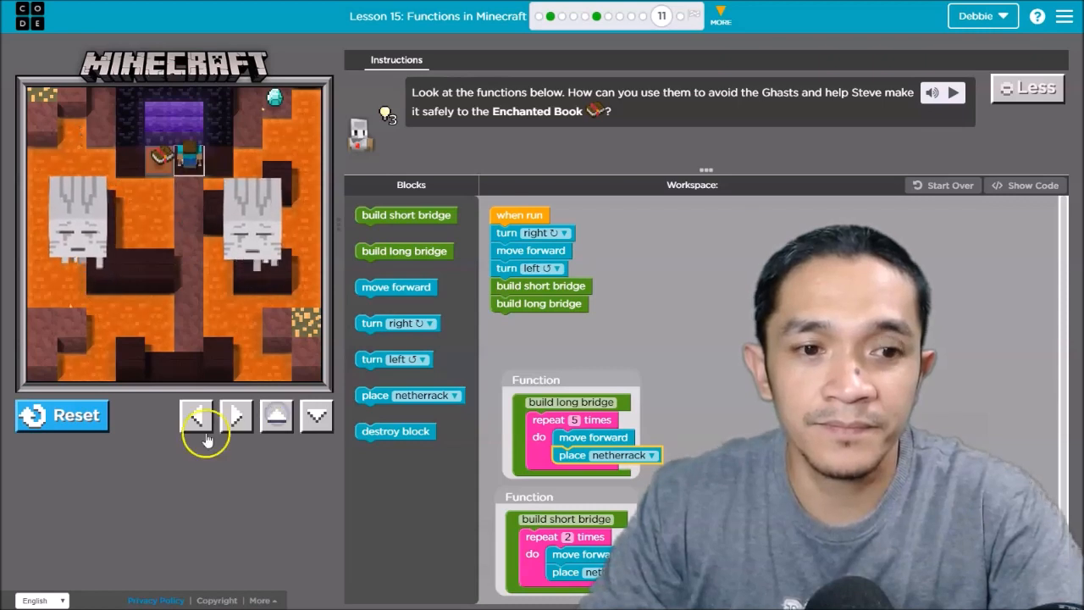
pyautogui.click(197, 415)
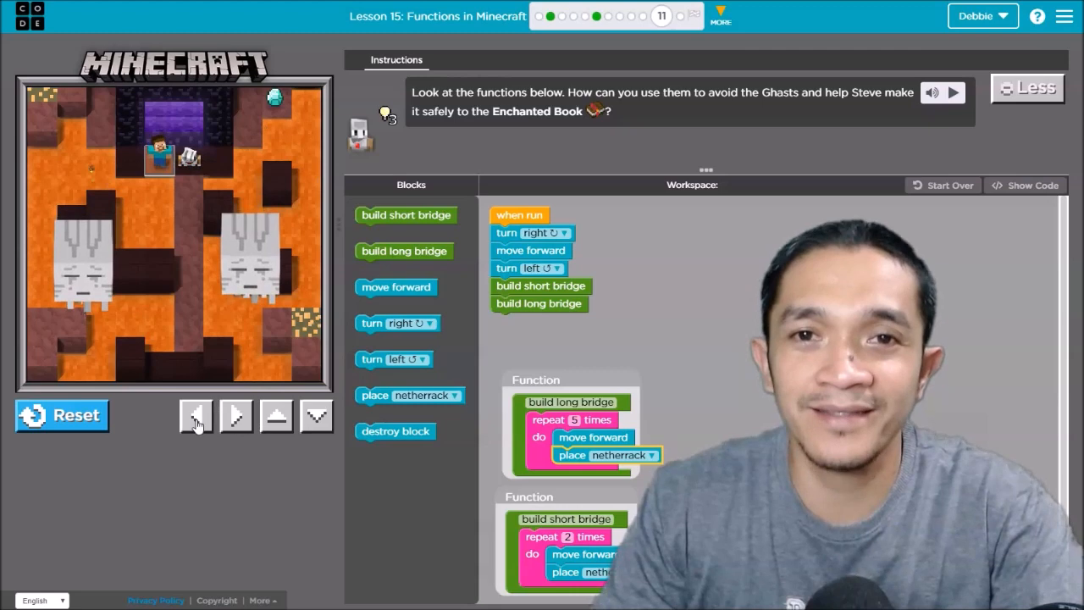
pyautogui.click(236, 415)
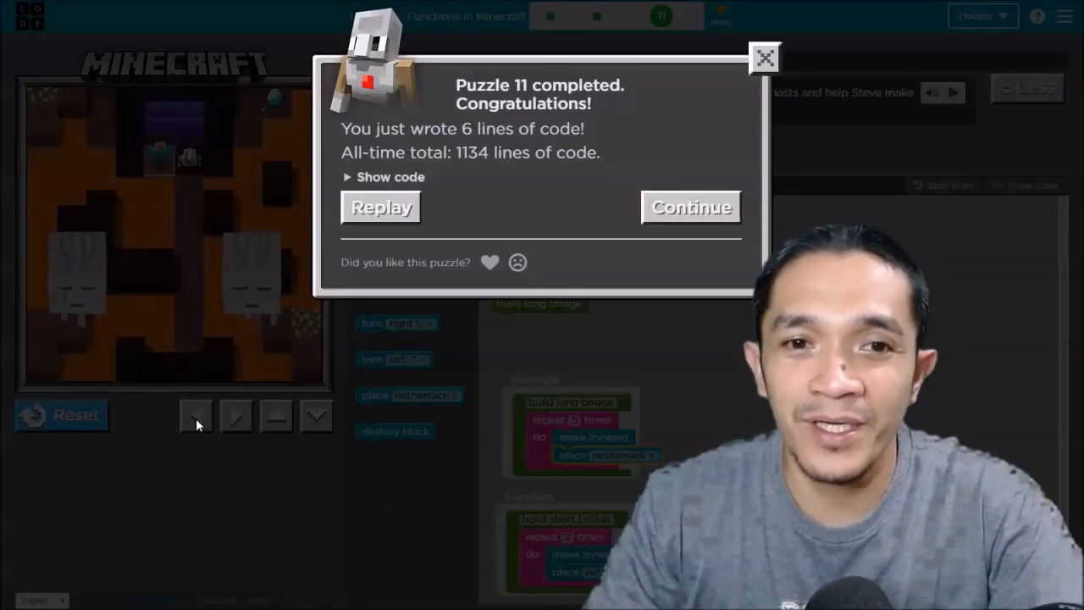